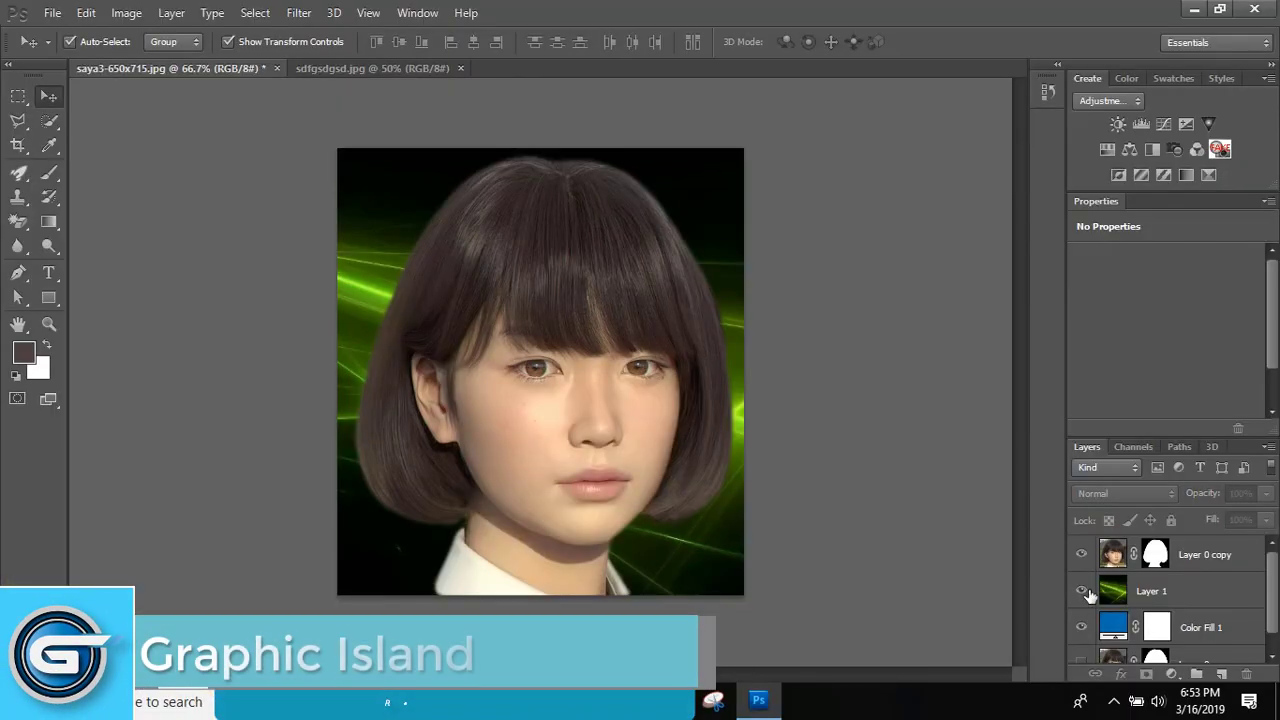
Toggle the visibility of Layer 1 (green streaks) and Color Fill 1 (blue) off in the Layers panel.
click(1080, 590)
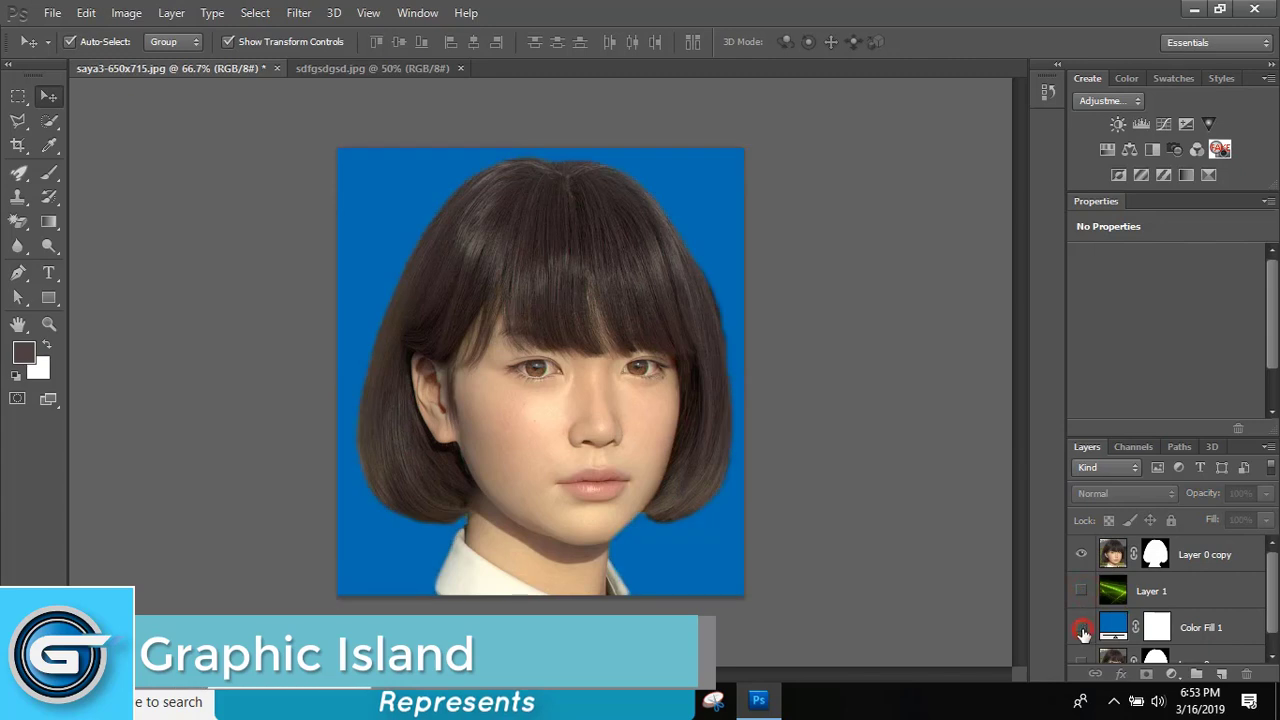
click(1080, 628)
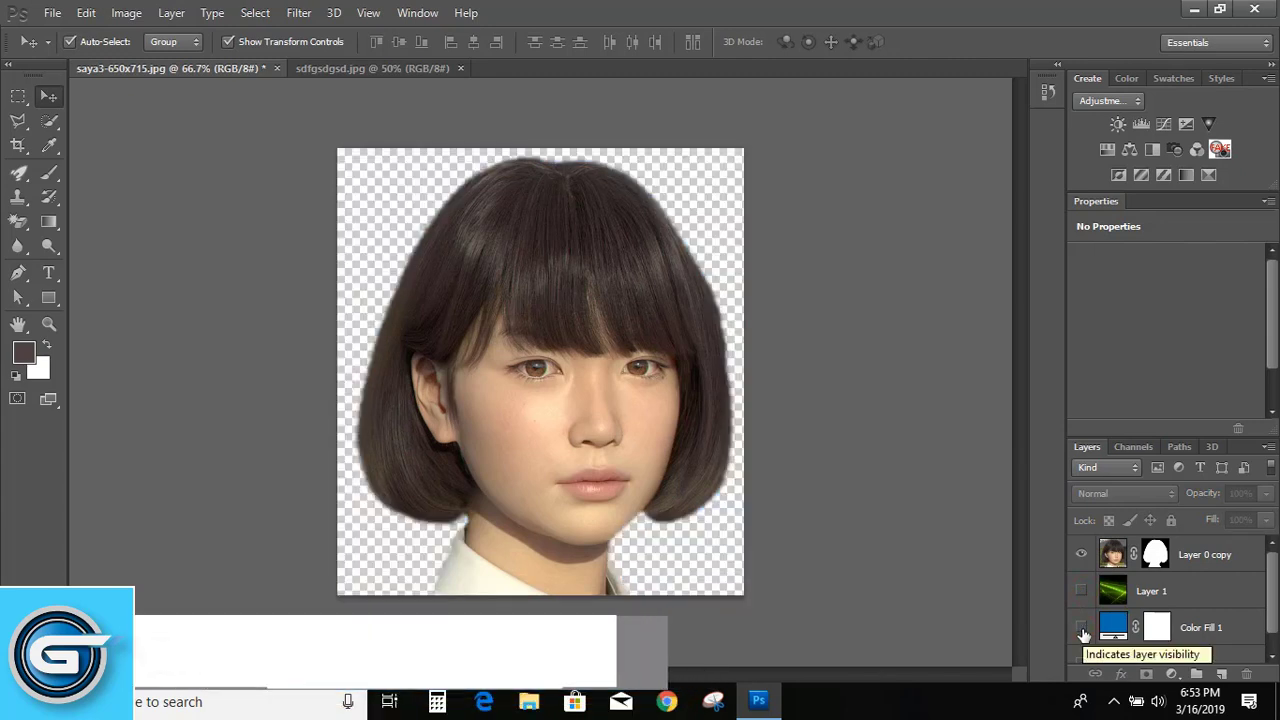
click(1080, 592)
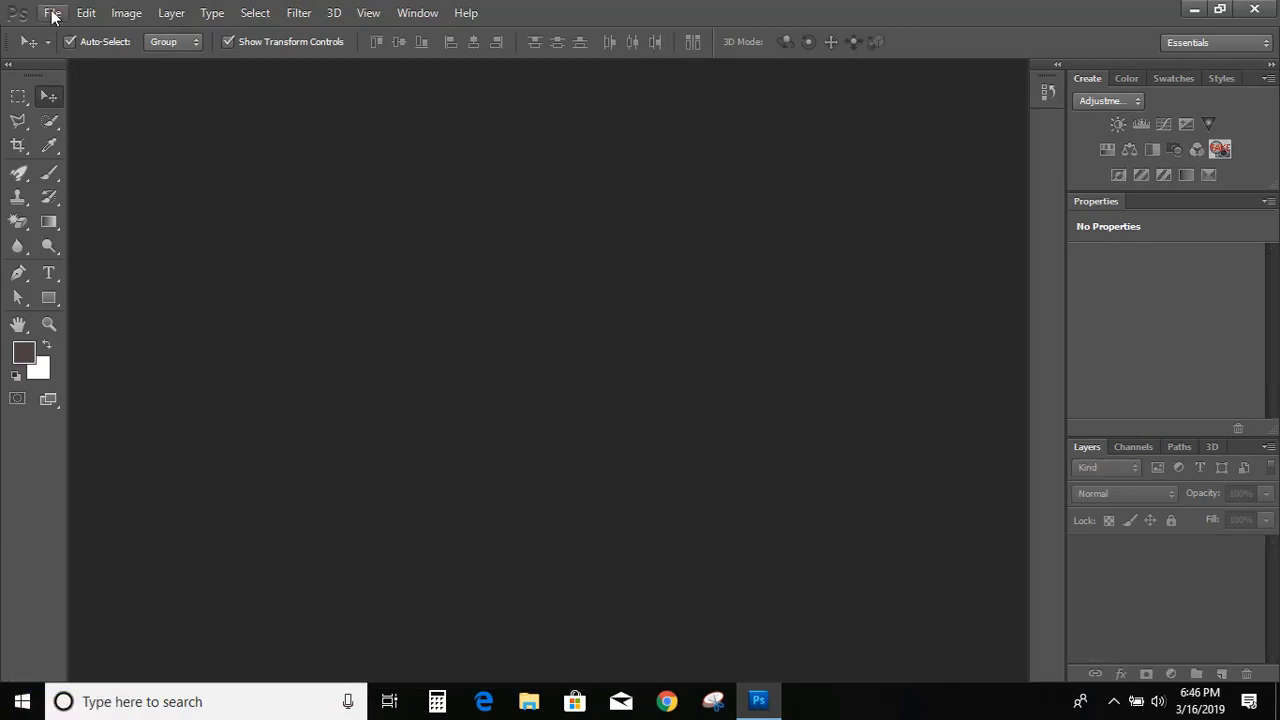
Begin opening the original portrait JPG from the File menu.
click(52, 12)
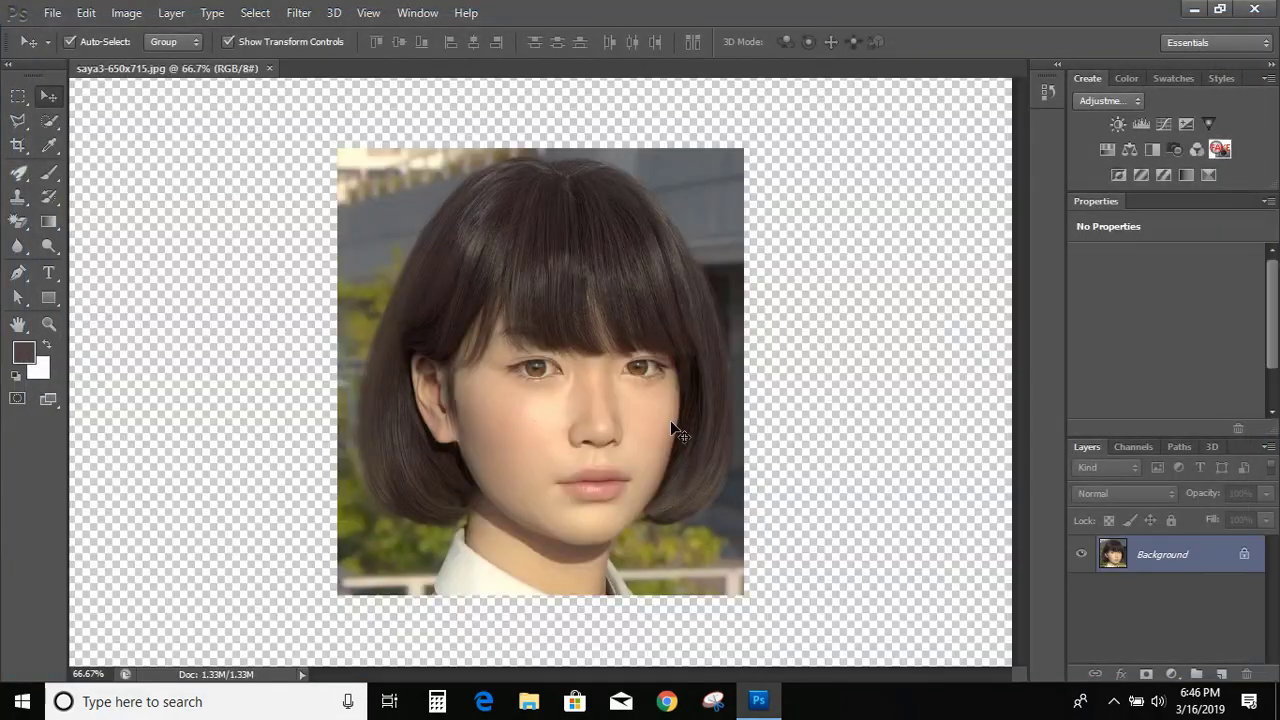
mouse_move(740, 420)
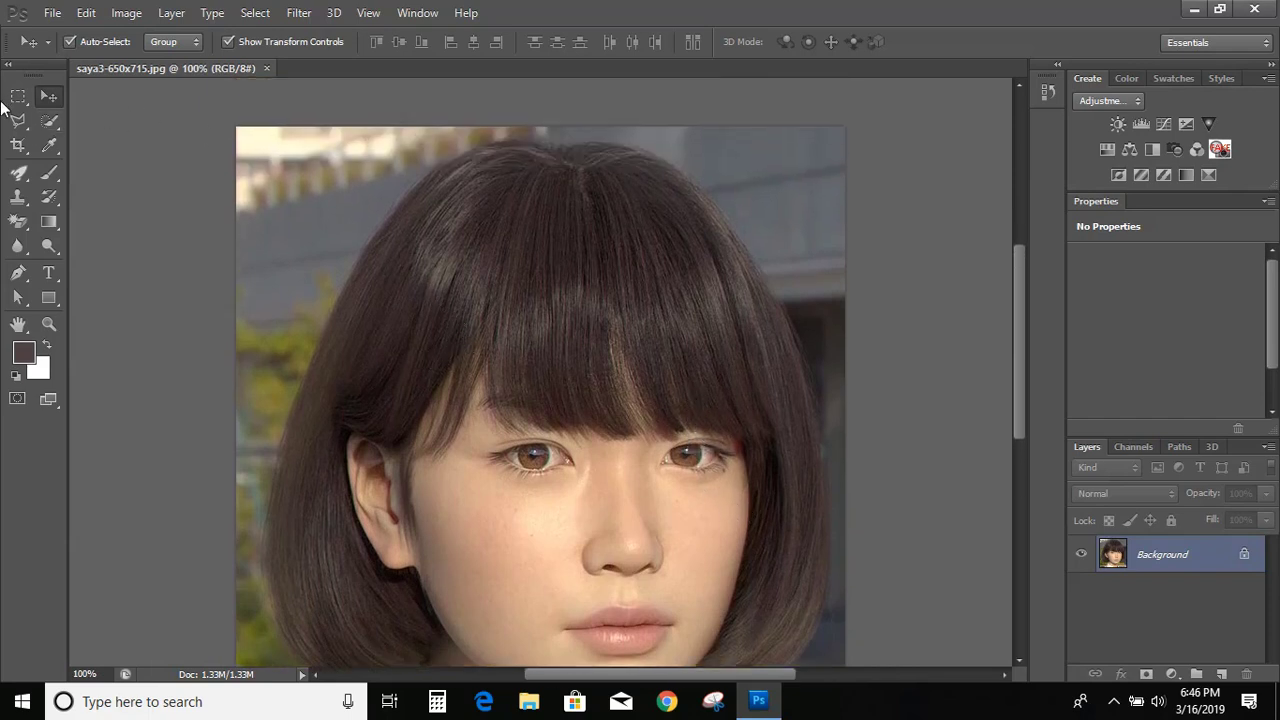
With the Pen tool in Path mode, place anchors from the crown down the left hair edge to the chin.
click(18, 272)
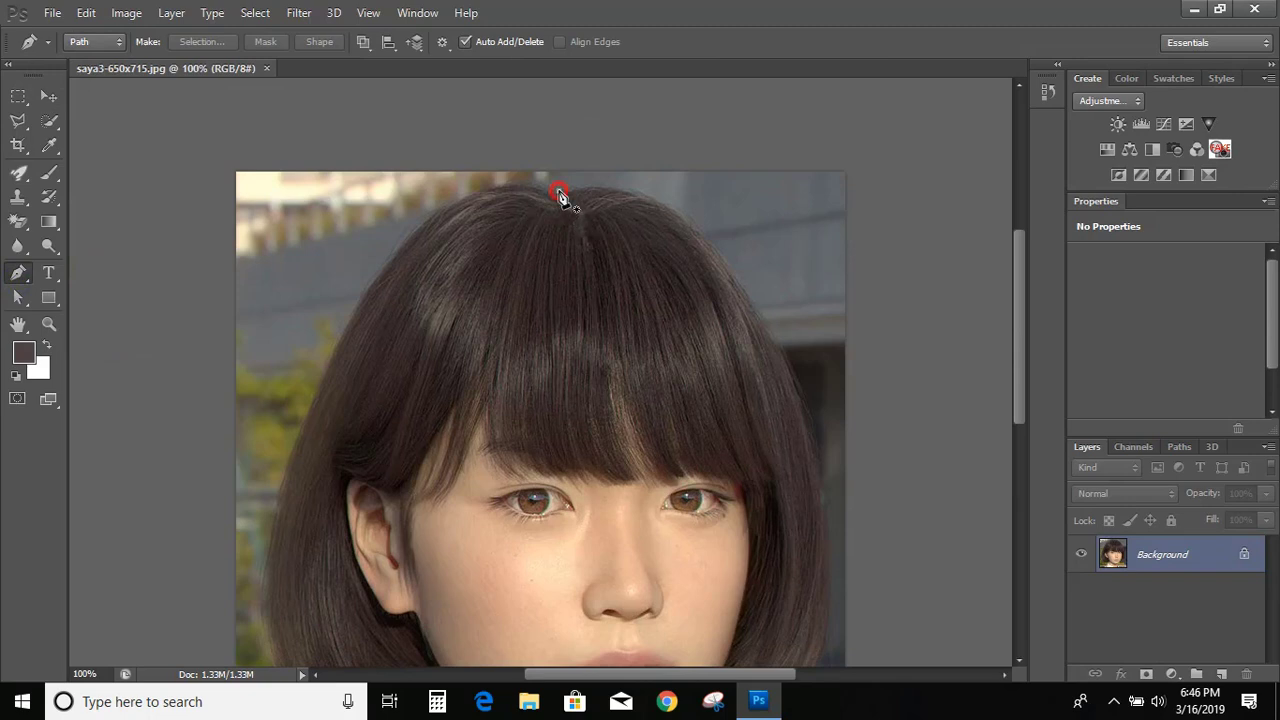
click(478, 192)
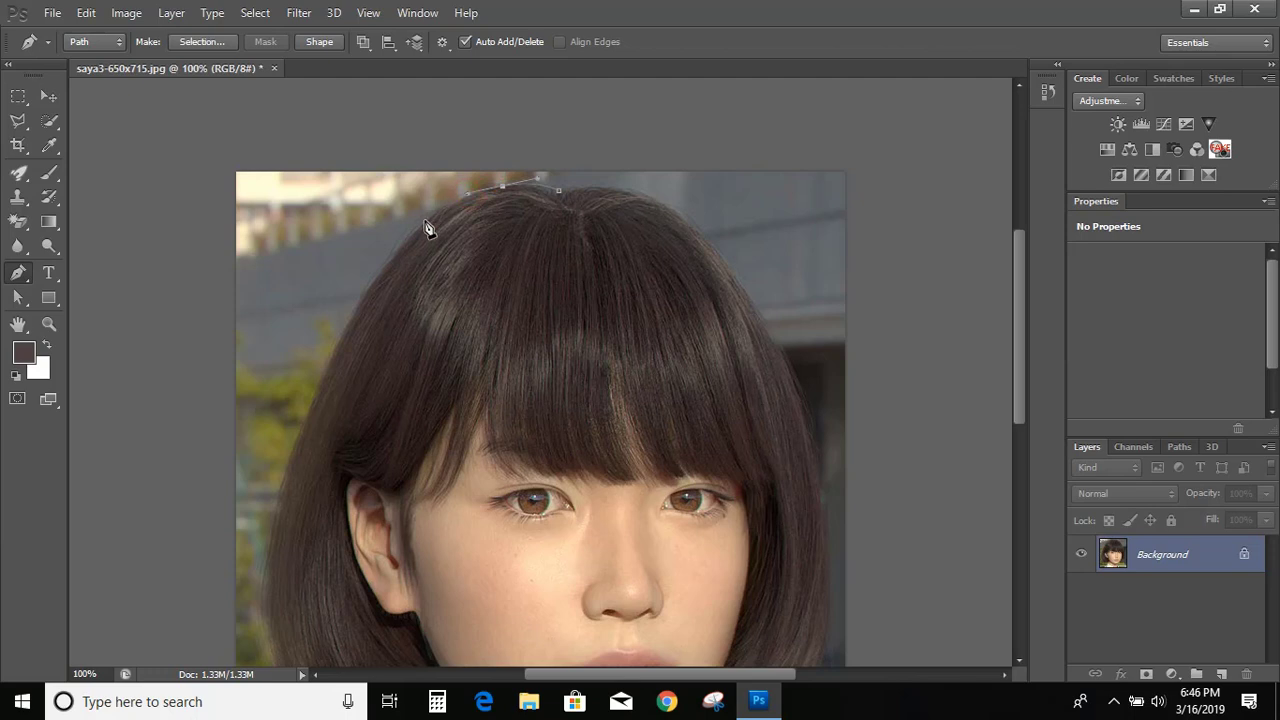
click(412, 236)
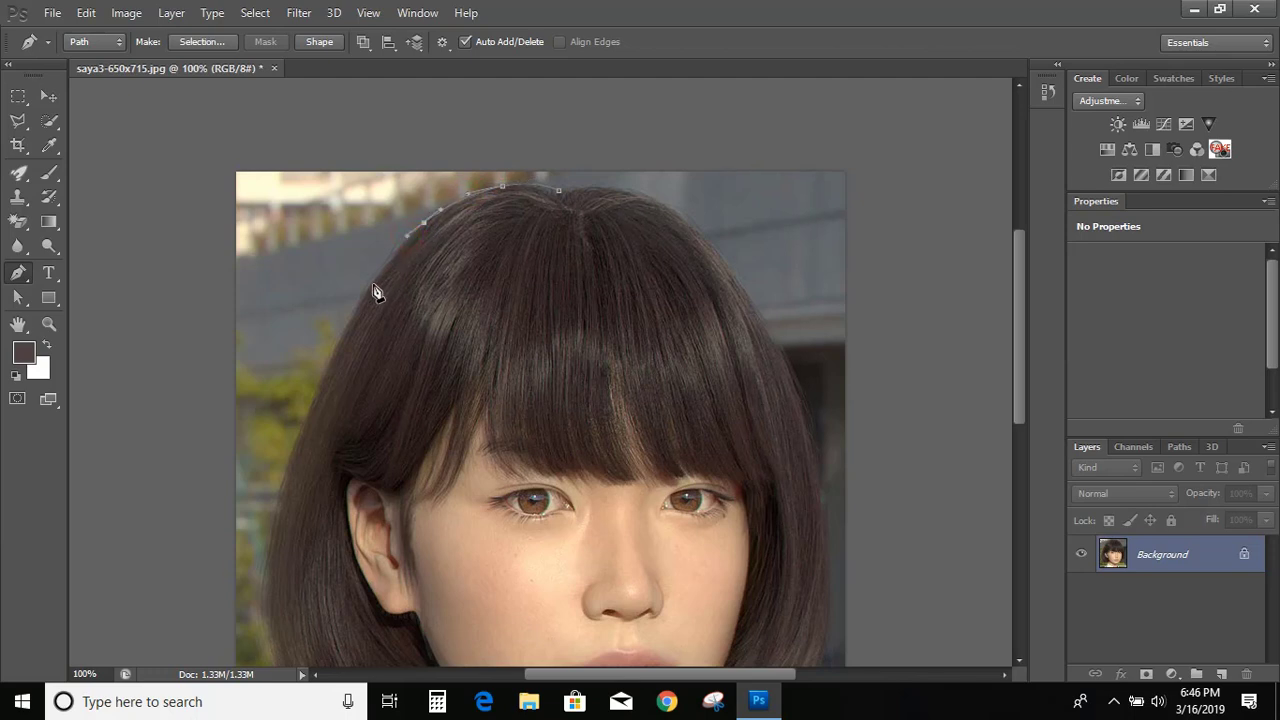
click(360, 306)
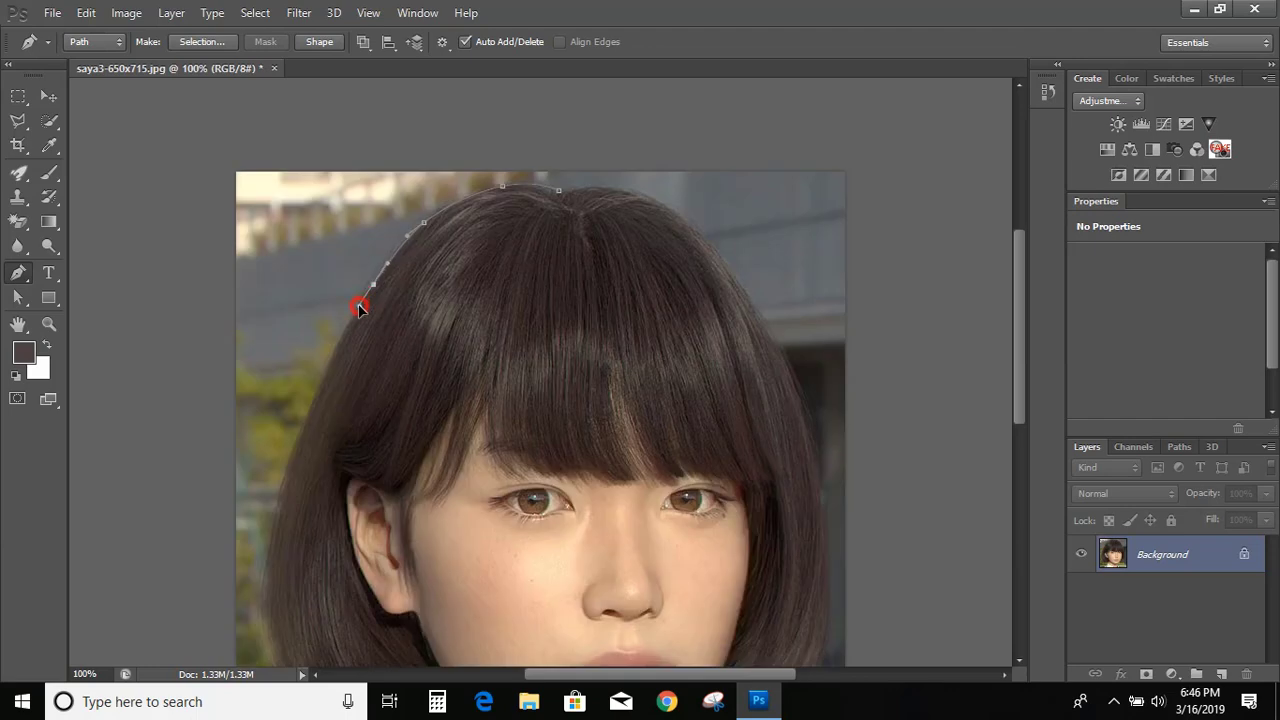
click(332, 362)
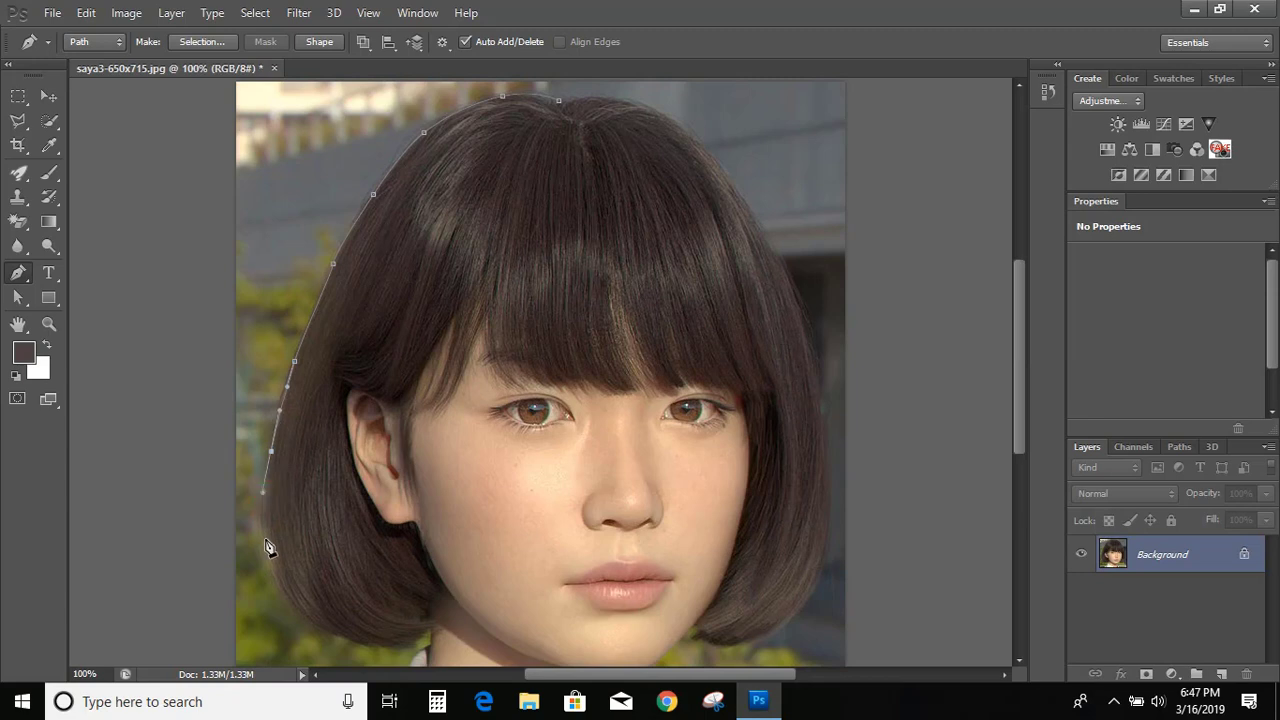
click(380, 650)
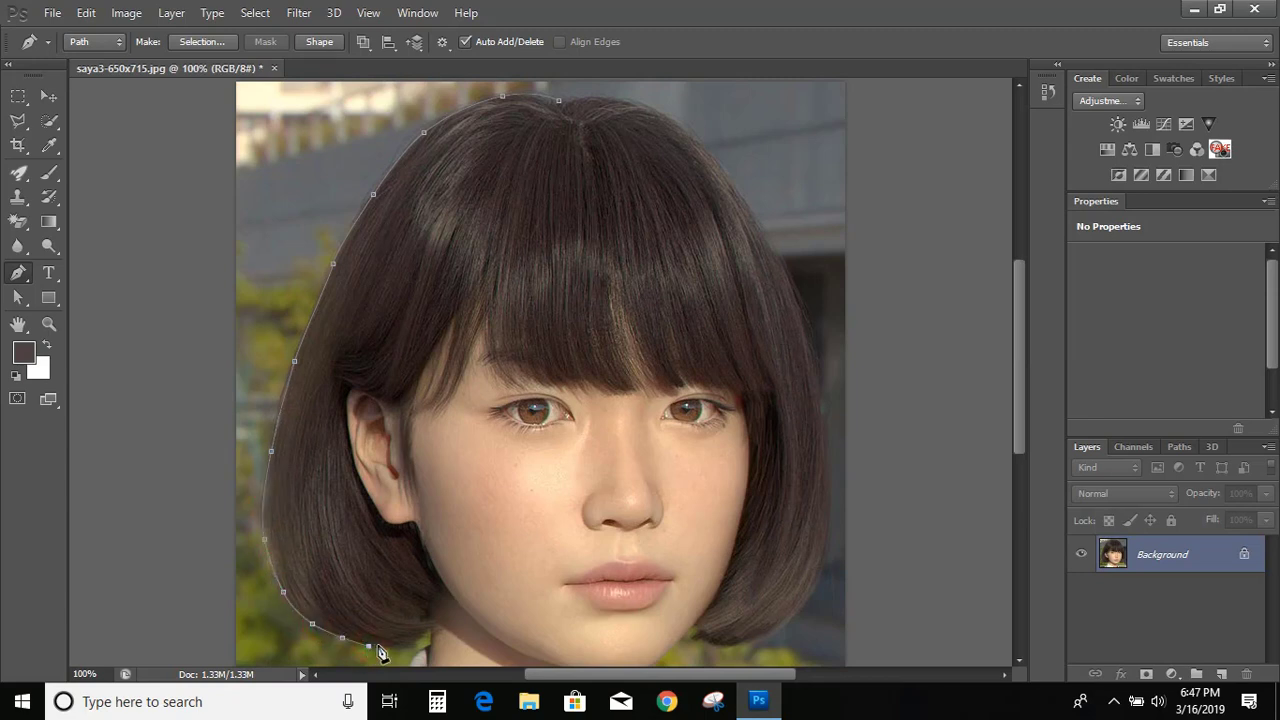
click(428, 644)
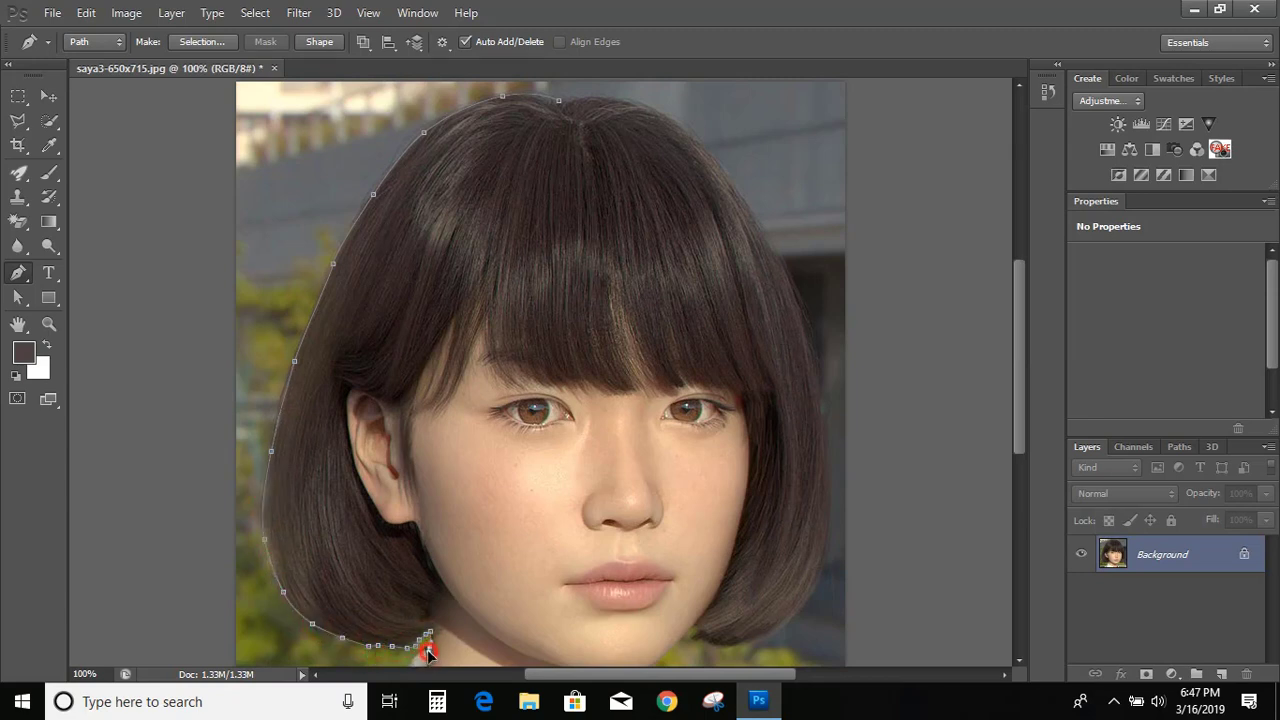
Add Pen anchors from the jaw up along the right edge of the hair toward the crown.
scroll(down, 3)
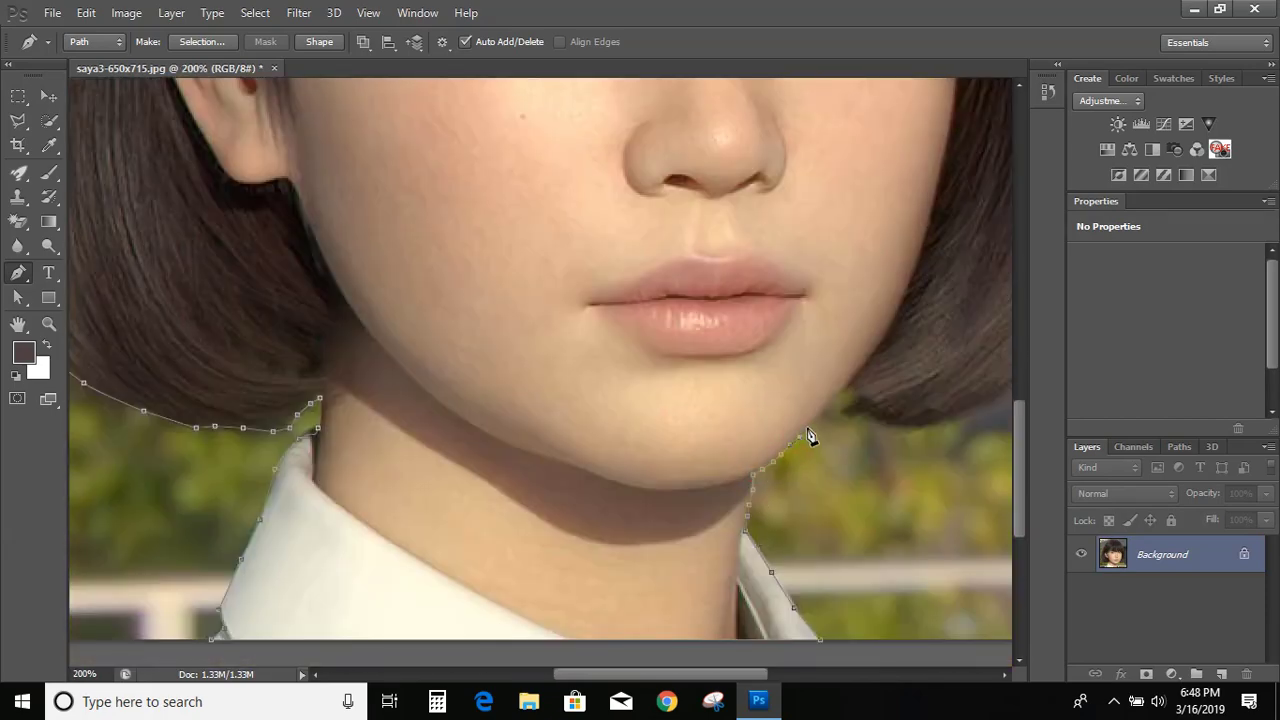
click(850, 390)
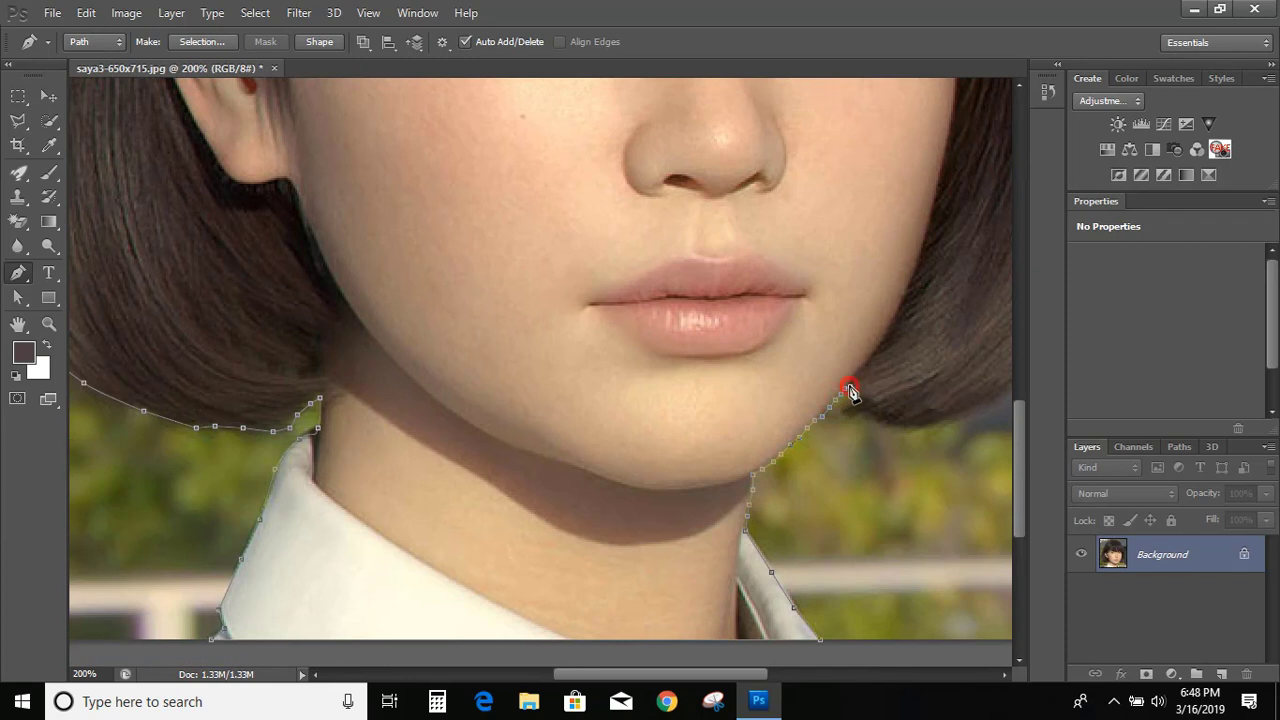
click(848, 390)
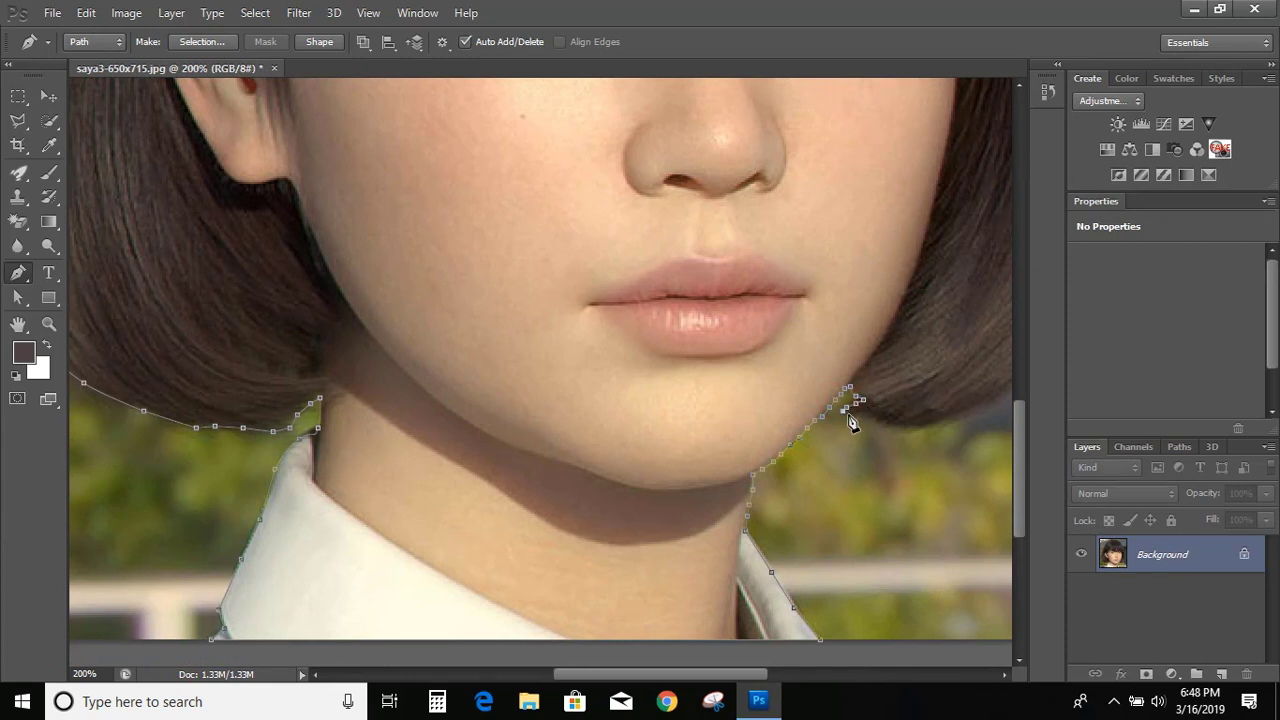
click(916, 422)
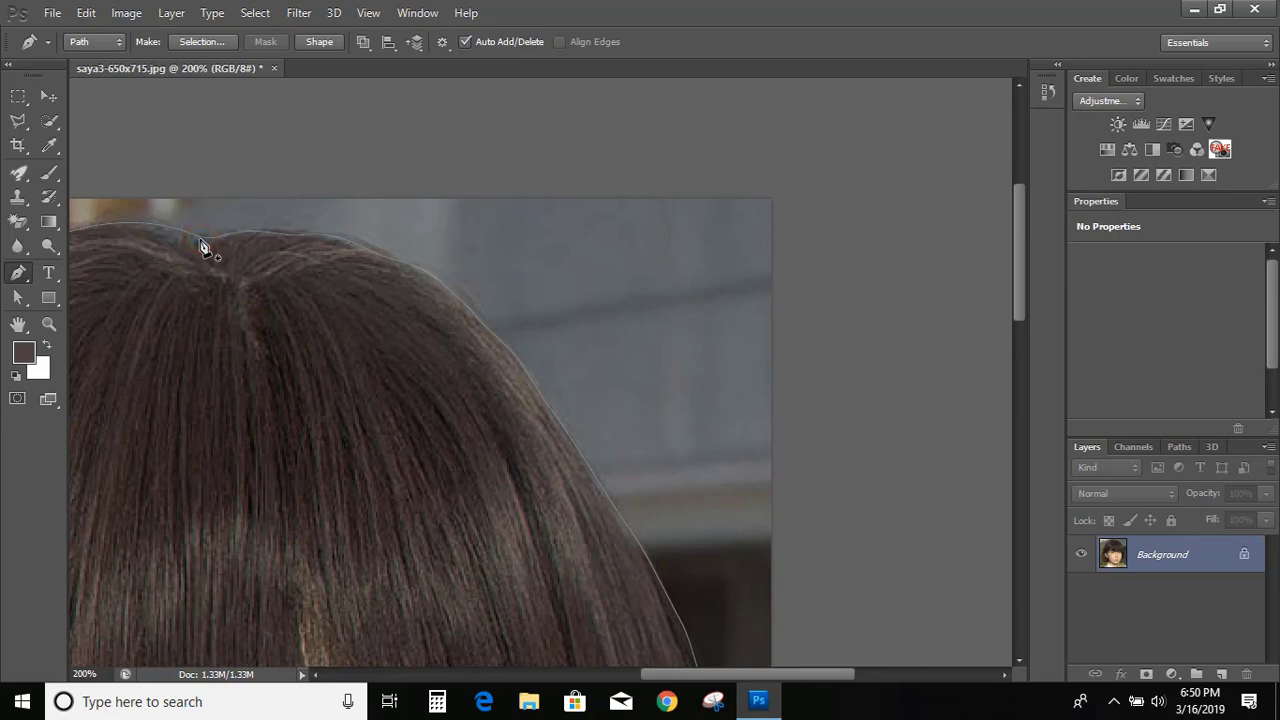
Convert the closed path around the head into a selection via Make Selection and confirm.
scroll(down, 3)
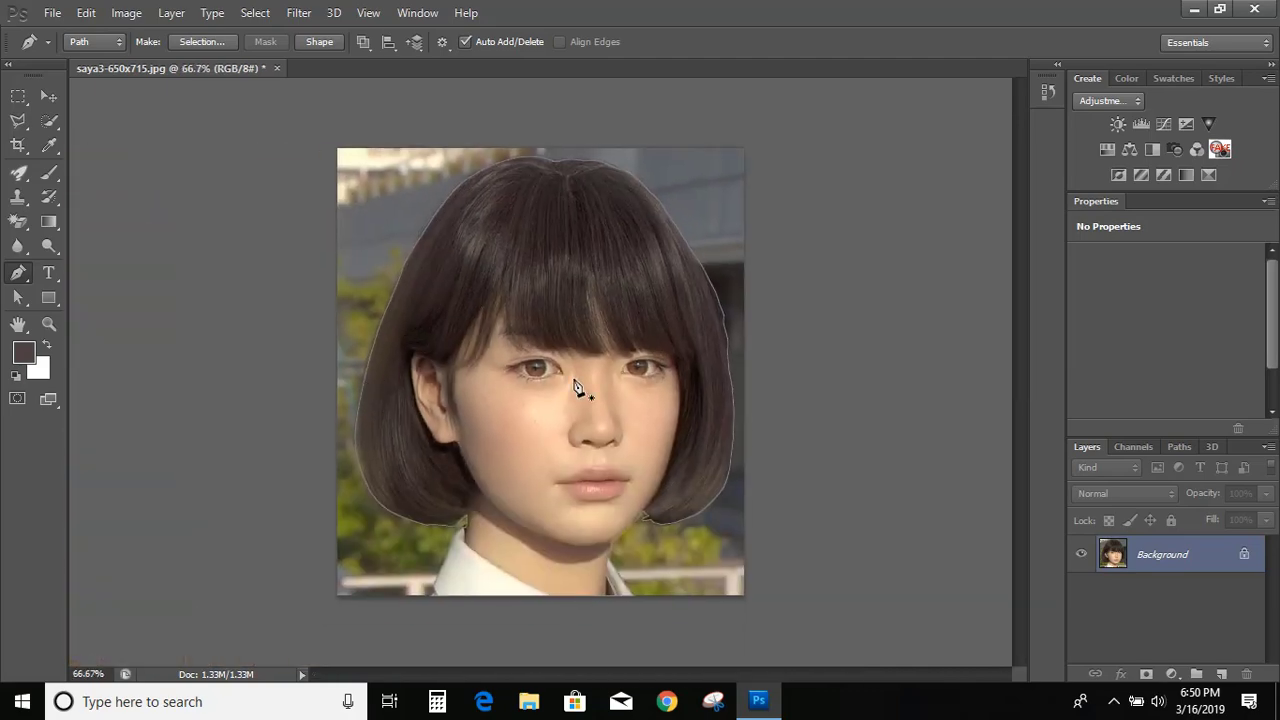
mouse_move(556, 304)
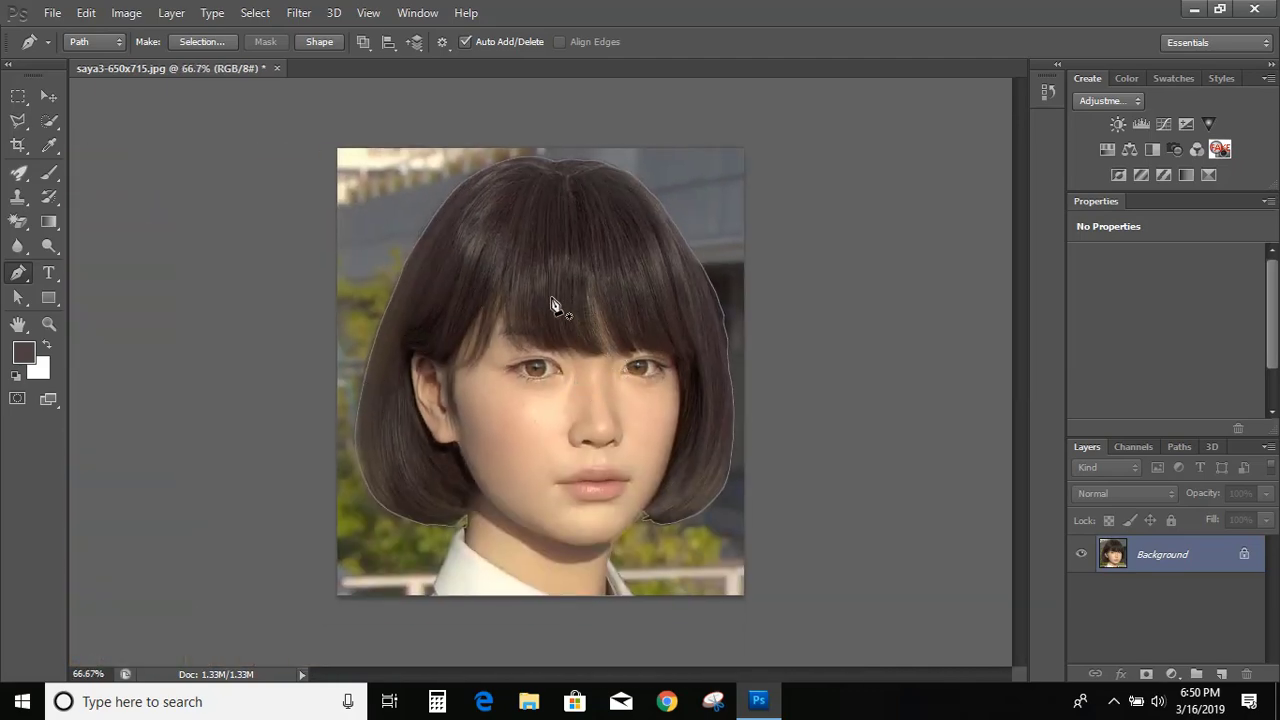
right_click(556, 304)
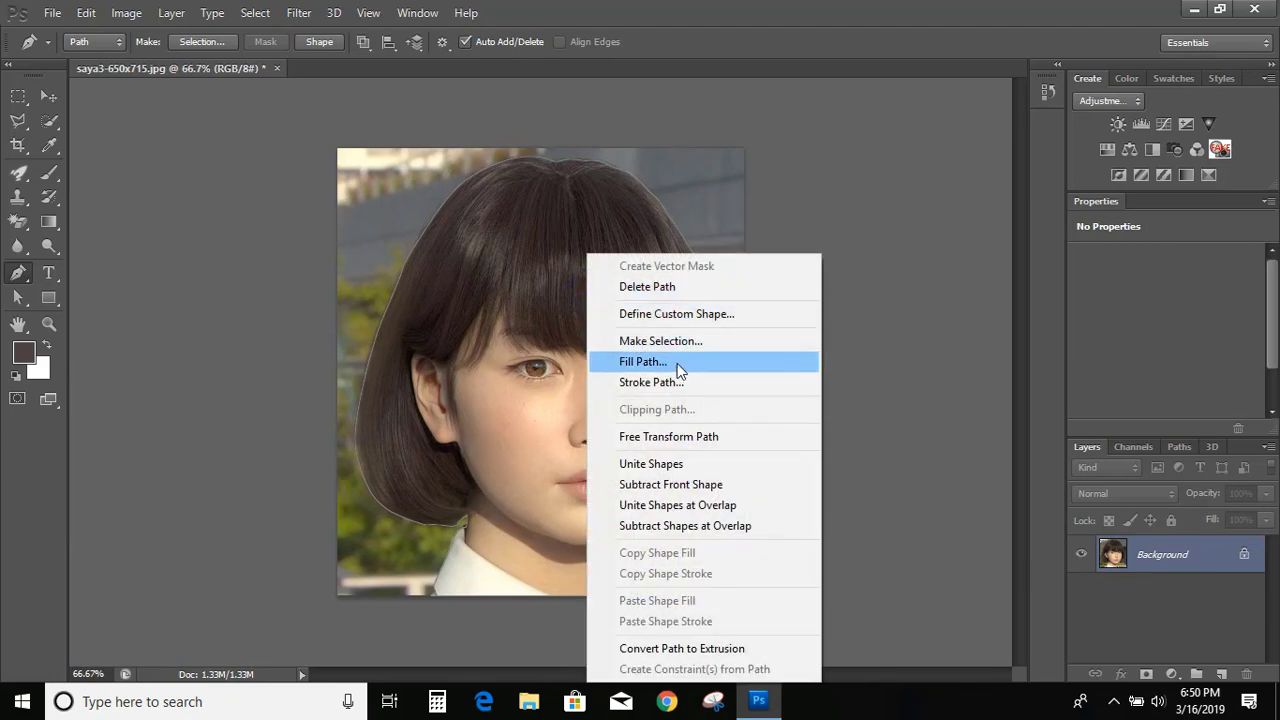
mouse_move(660, 340)
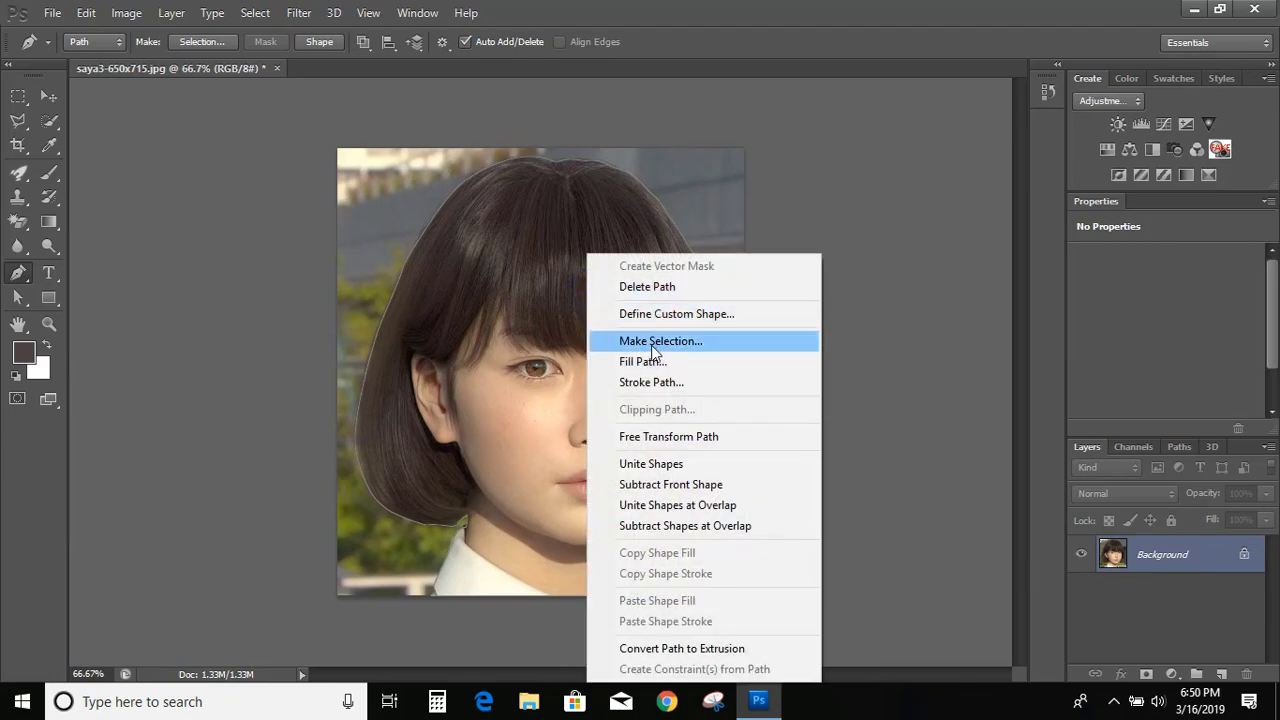
click(660, 340)
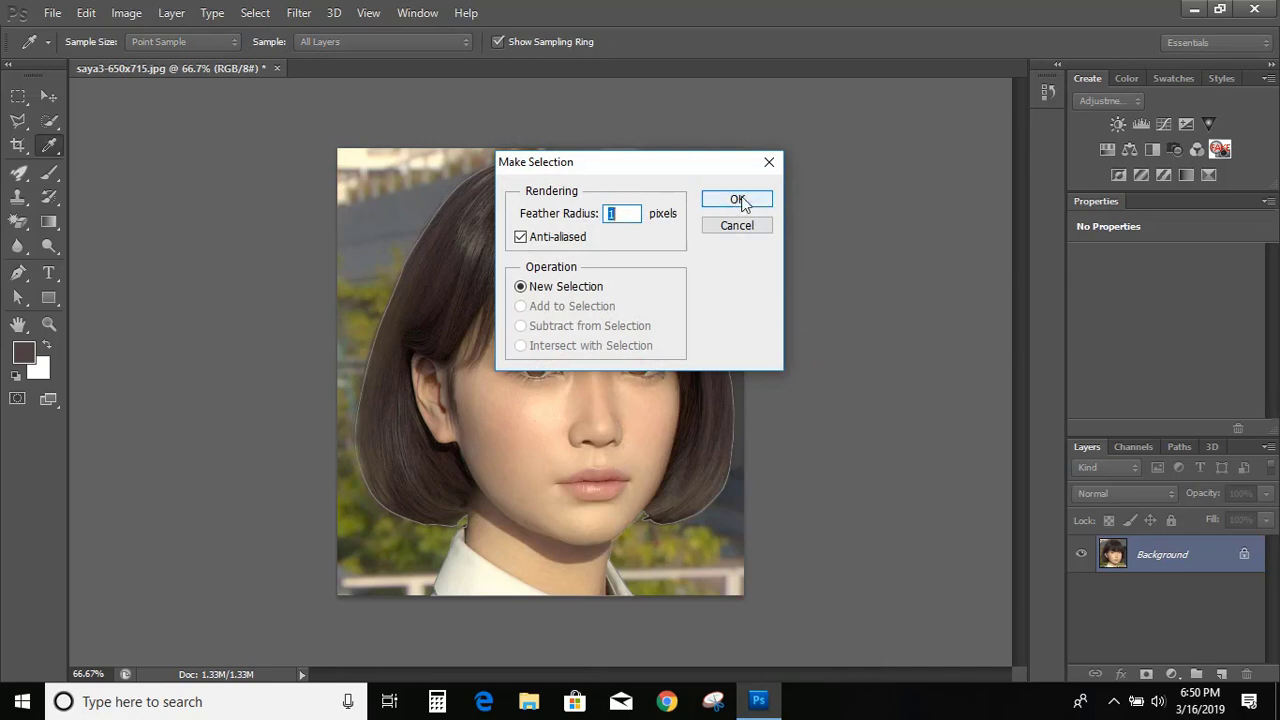
click(736, 200)
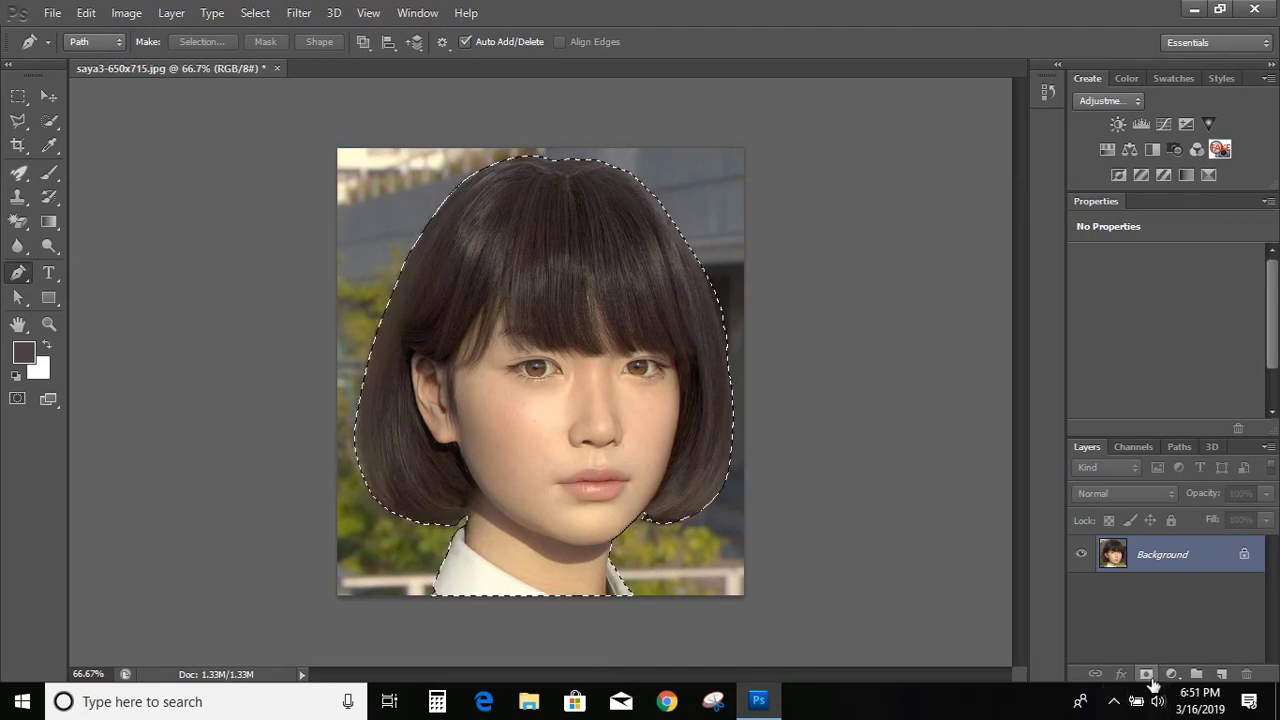
mouse_move(1146, 672)
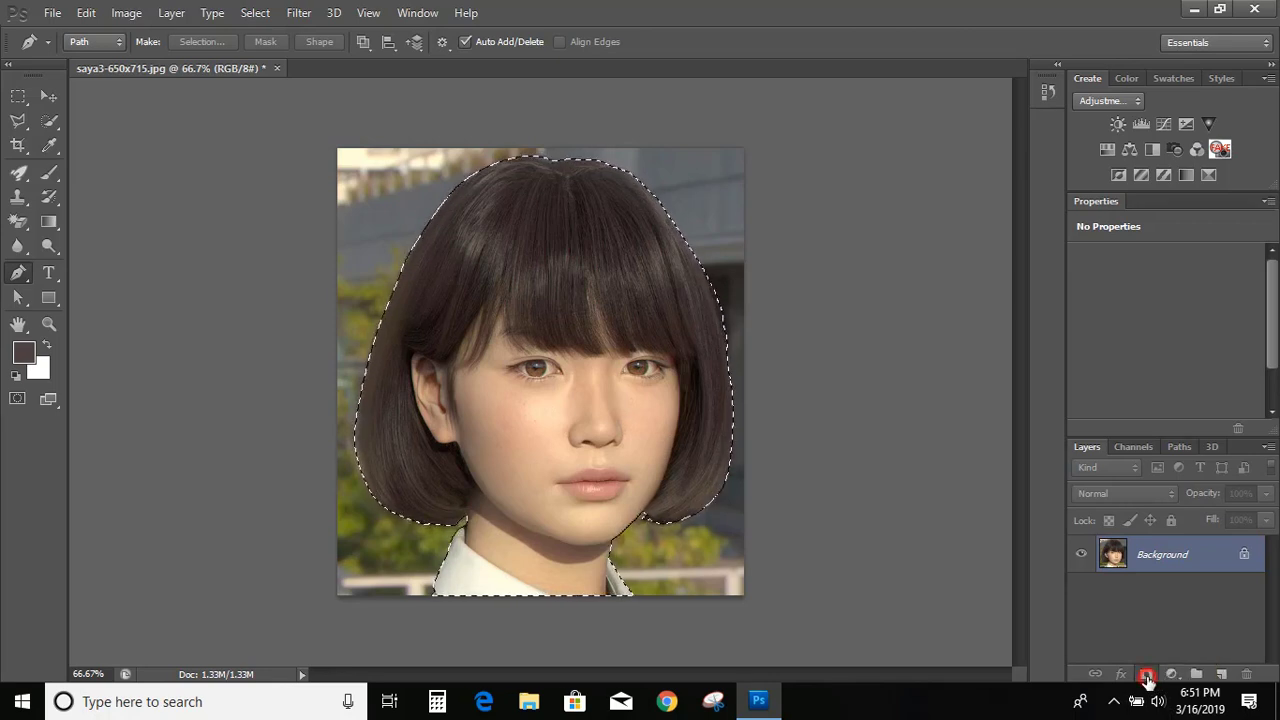
Add a layer mask from the selection so only the woman remains on transparency.
click(1146, 674)
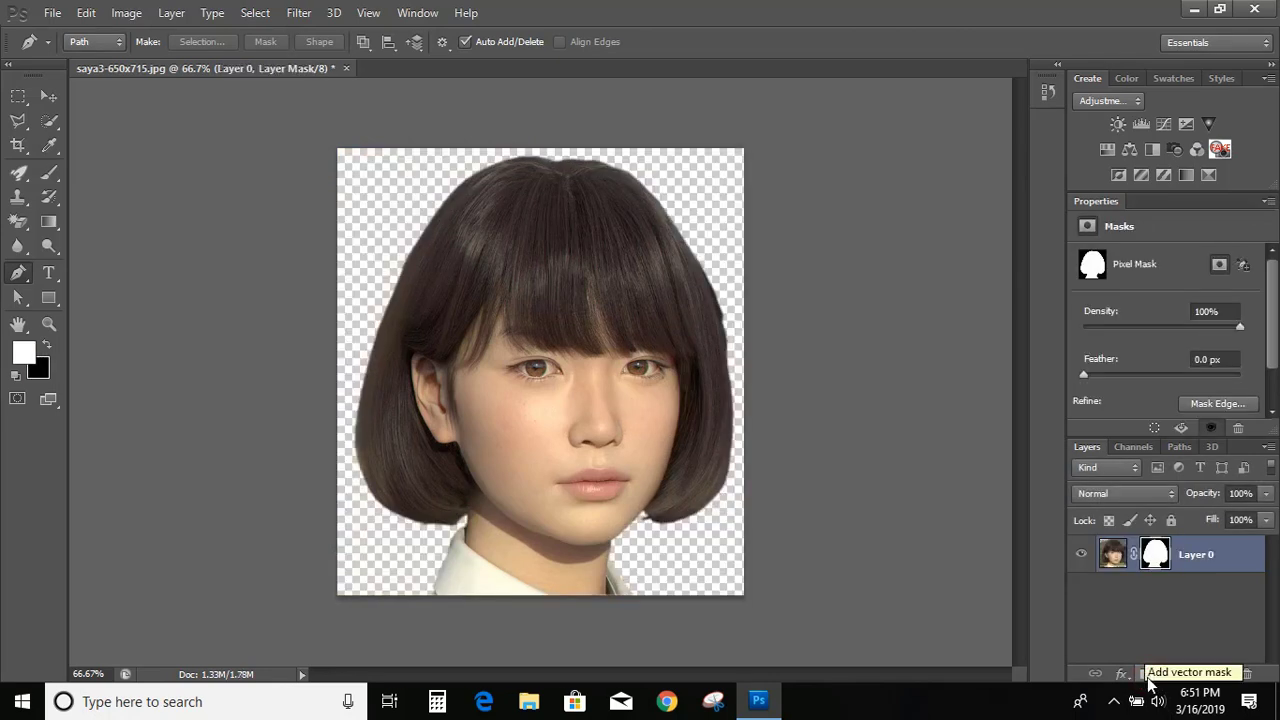
mouse_move(1210, 360)
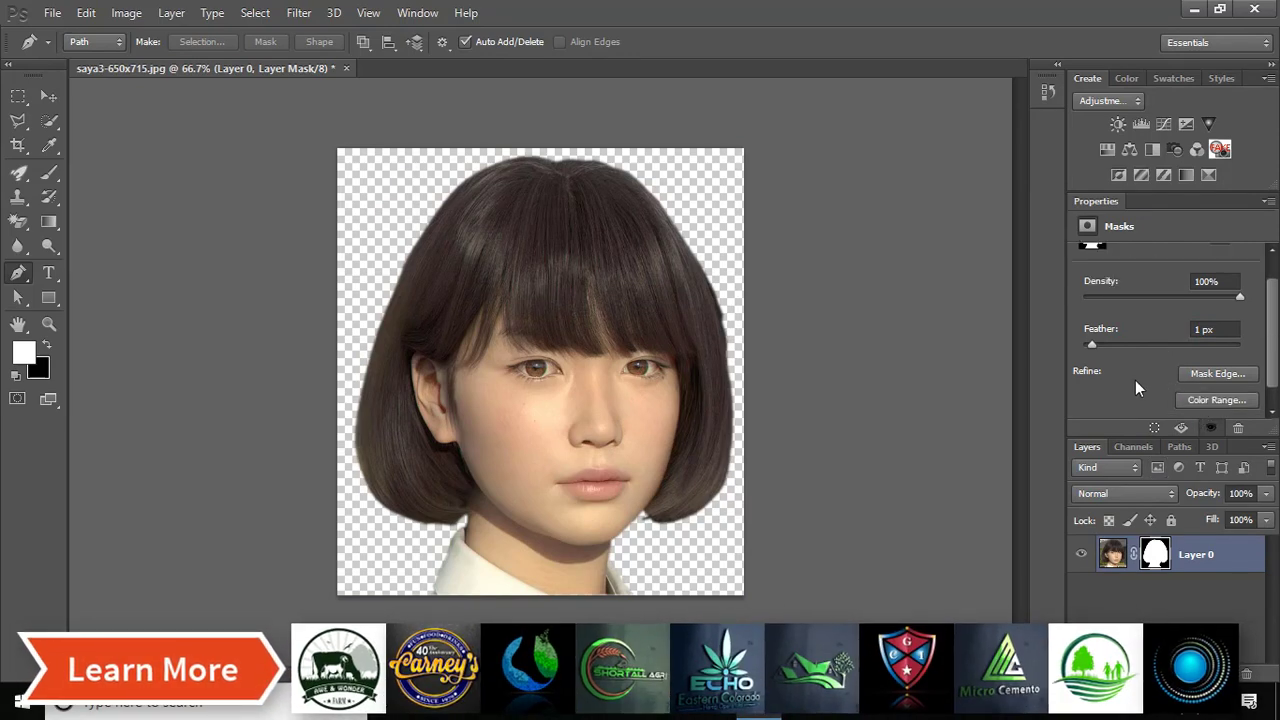
mouse_move(1132, 382)
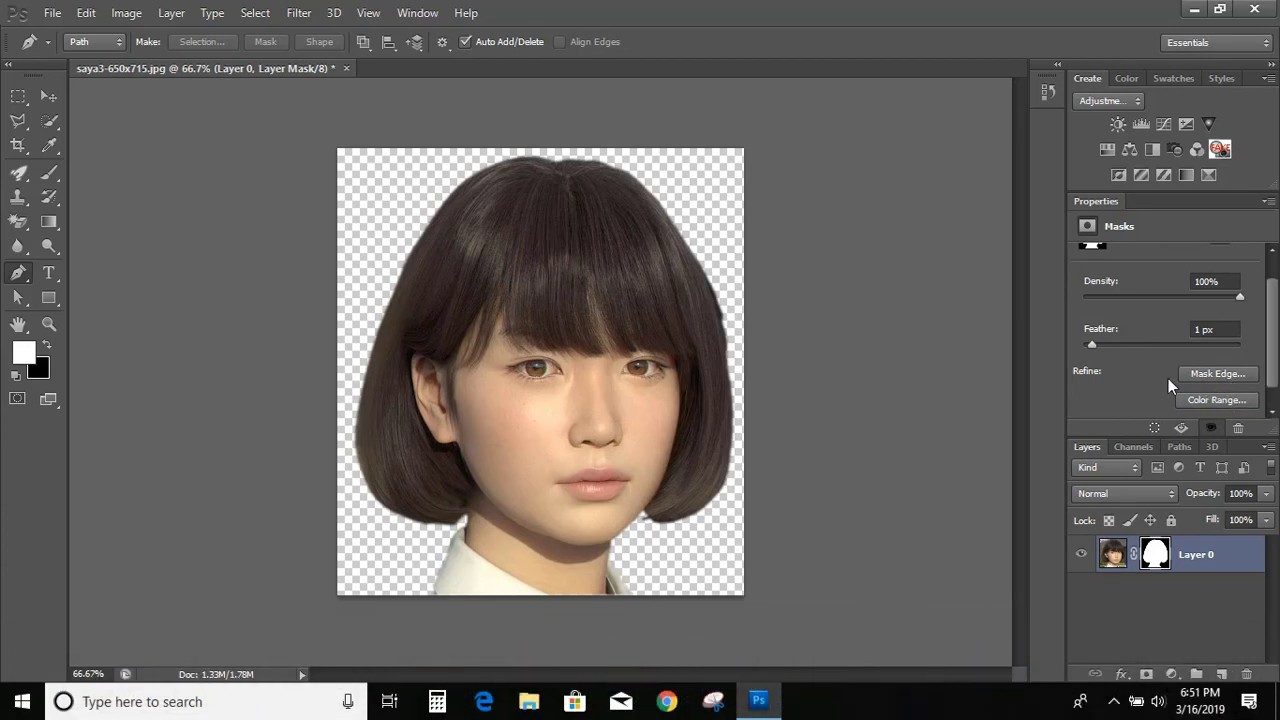
In Refine Mask enable Smart Radius, raise the radius and contrast, shift the edge inward and decontaminate colours.
click(1216, 374)
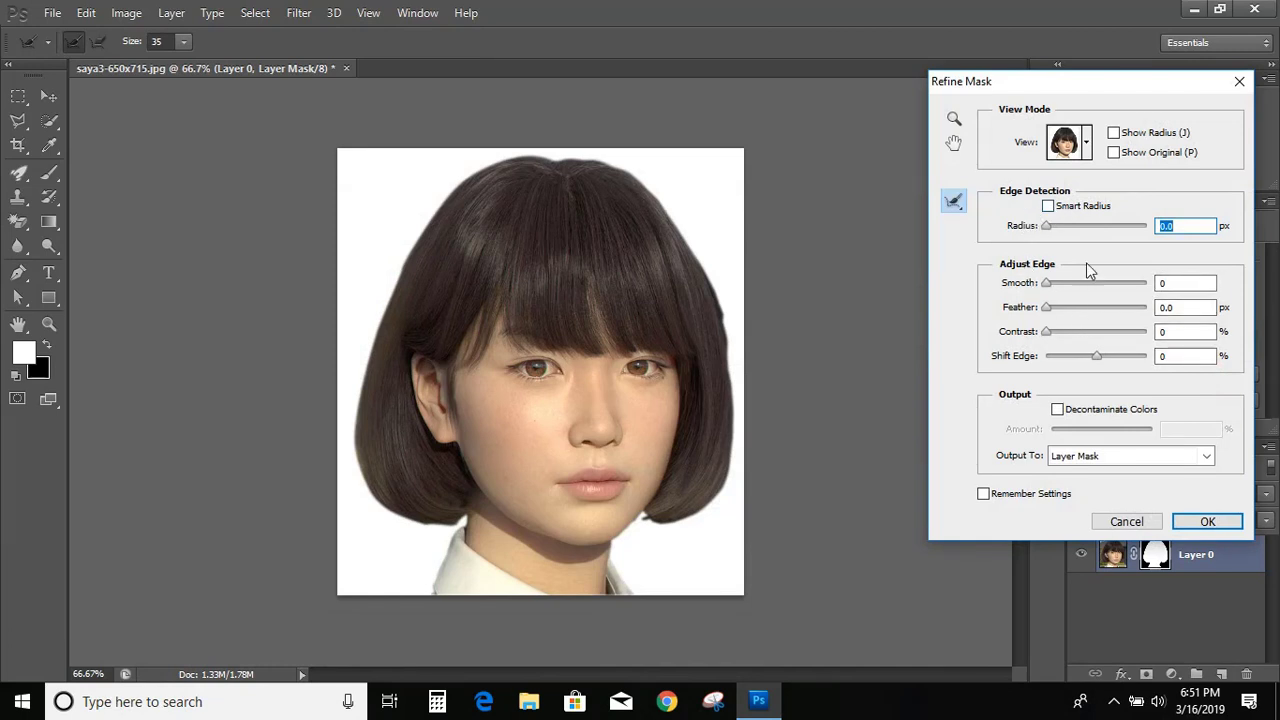
click(1048, 204)
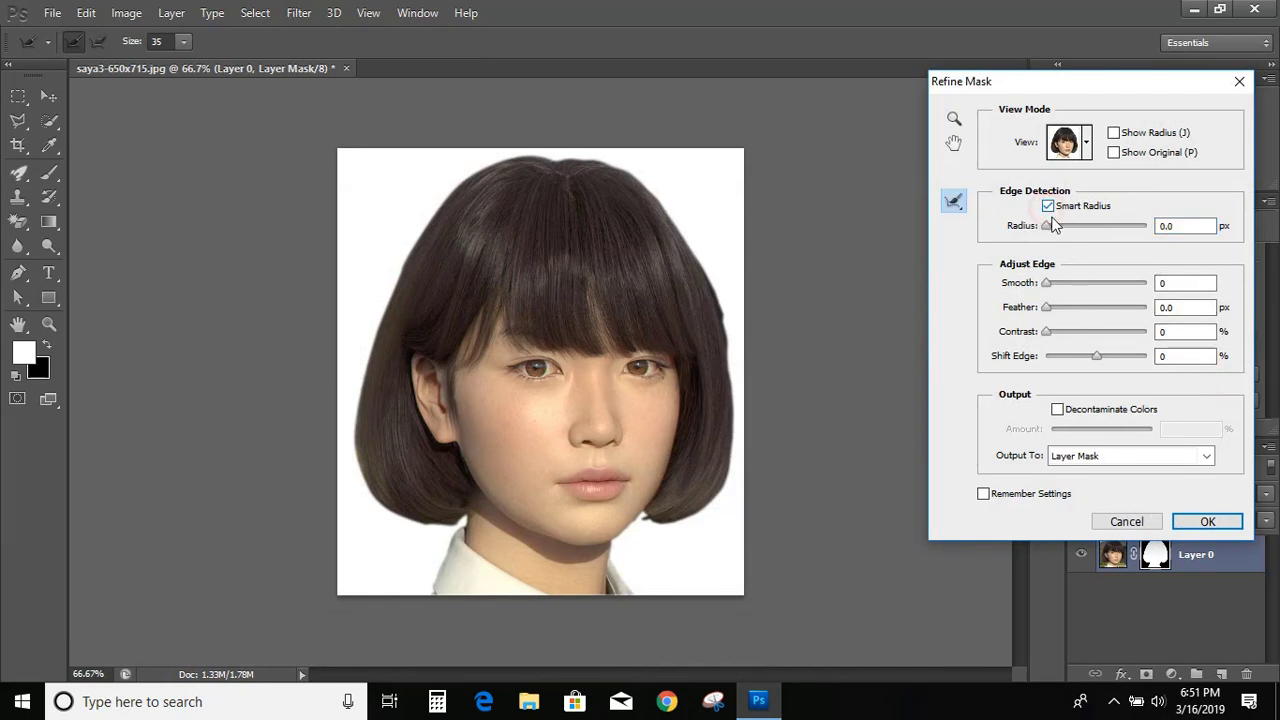
drag(1046, 224, 1056, 228)
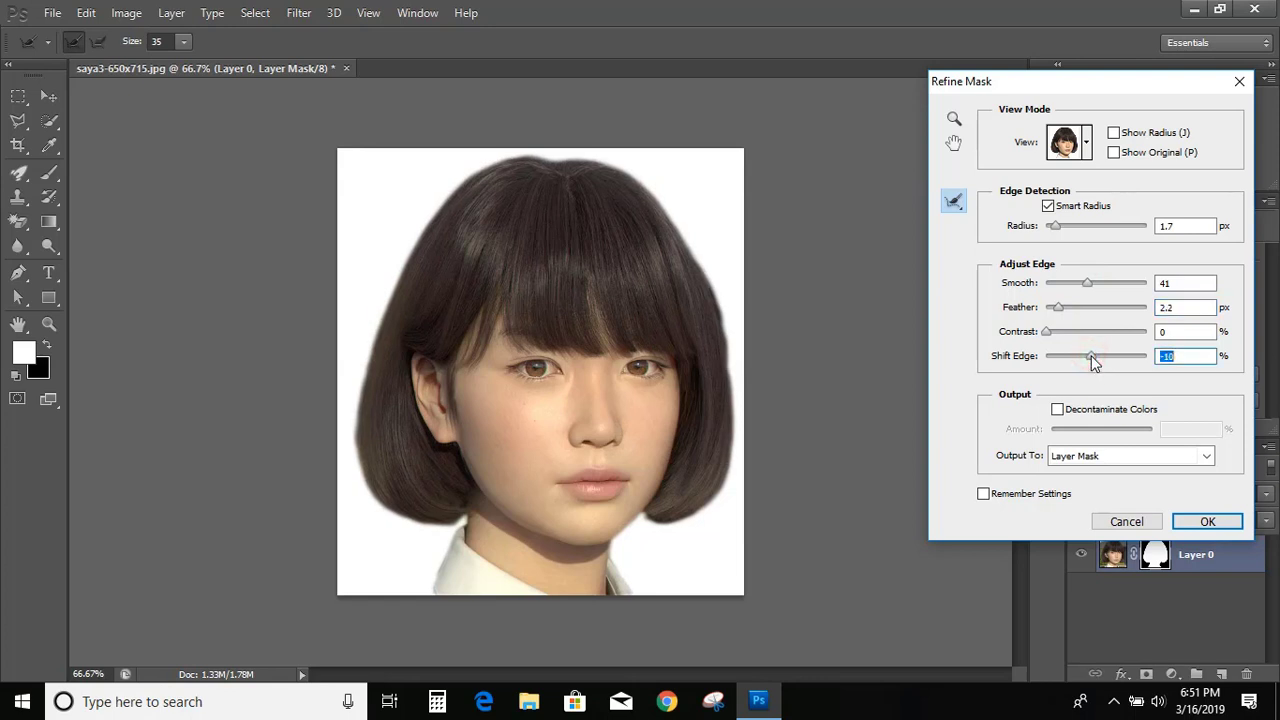
drag(1092, 356, 1086, 356)
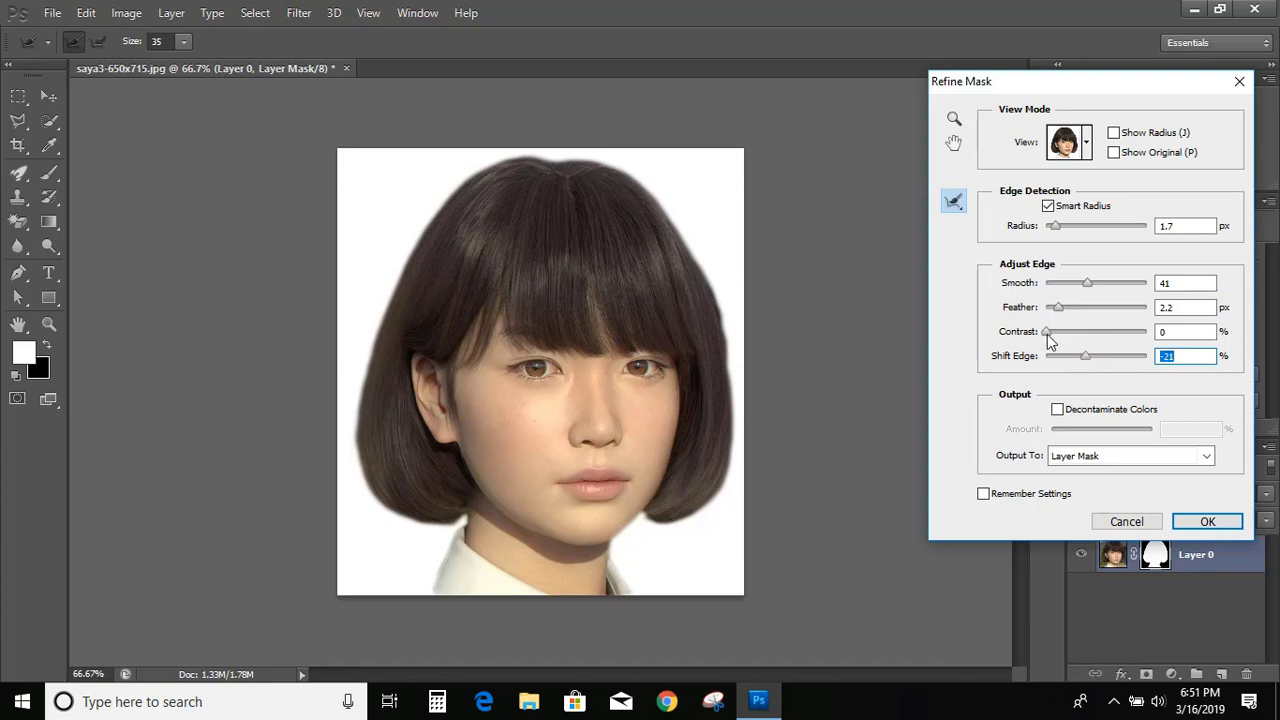
click(1060, 332)
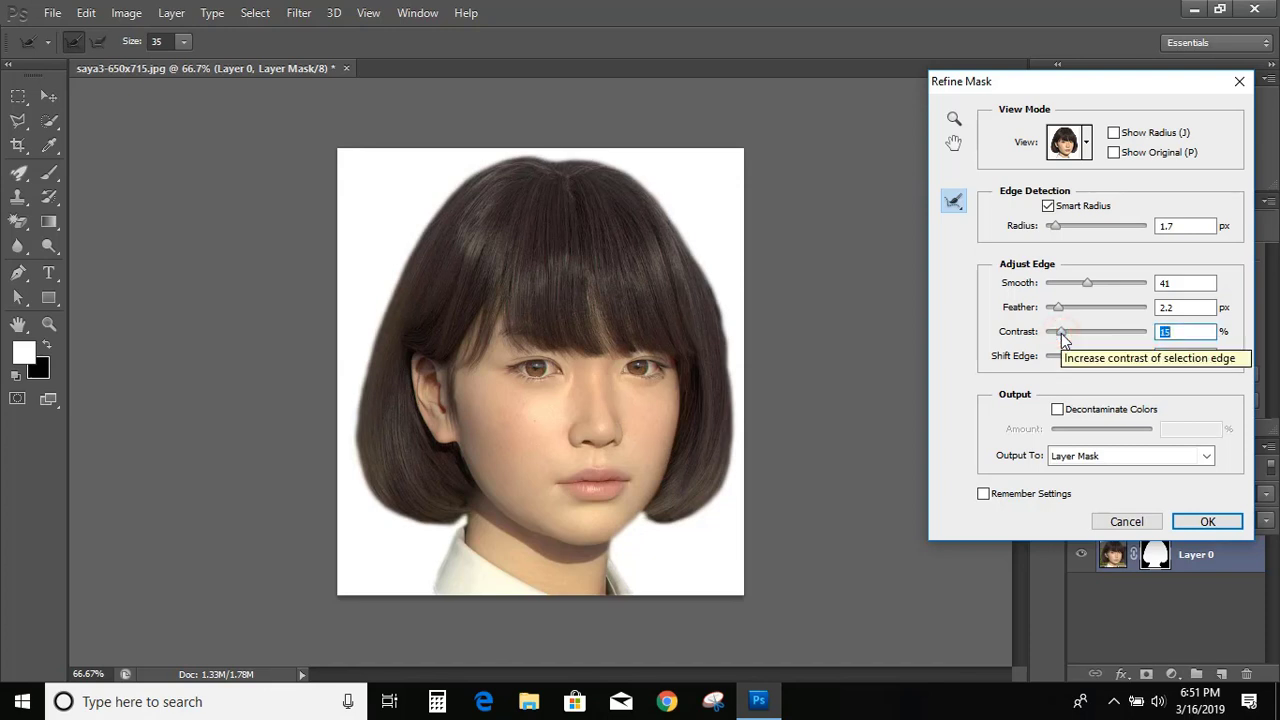
drag(1088, 356, 1084, 356)
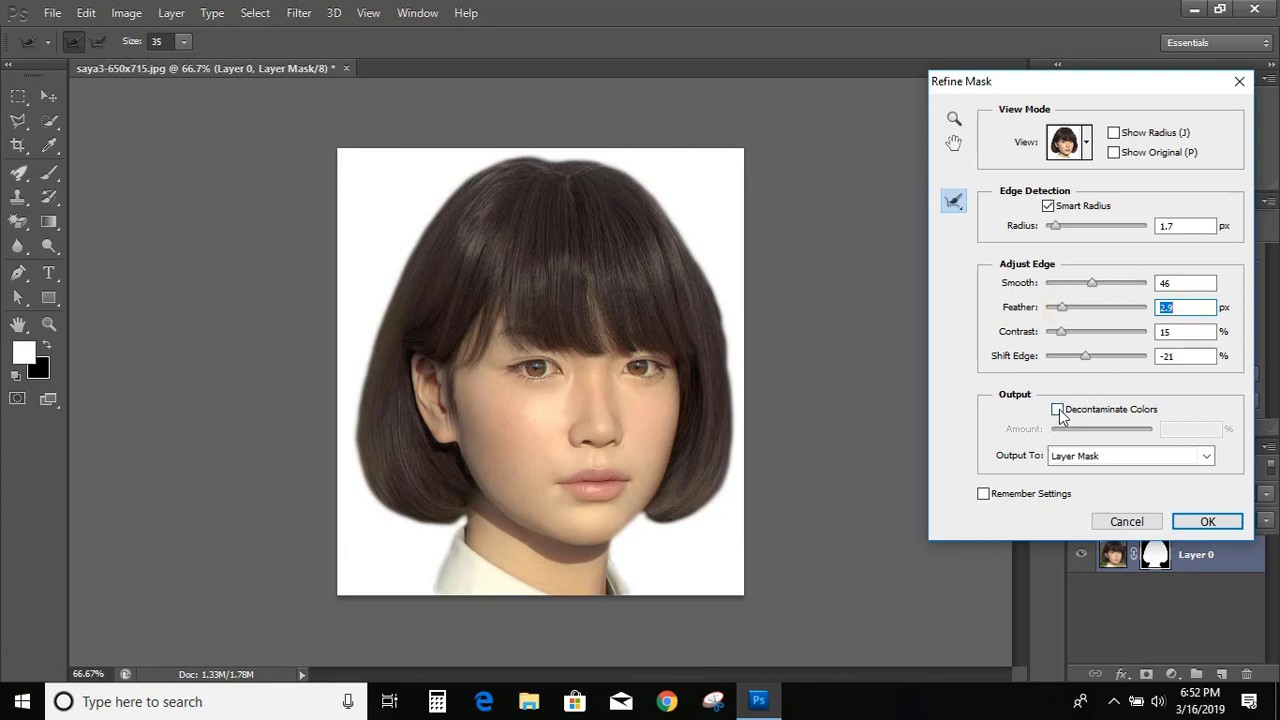
click(1056, 408)
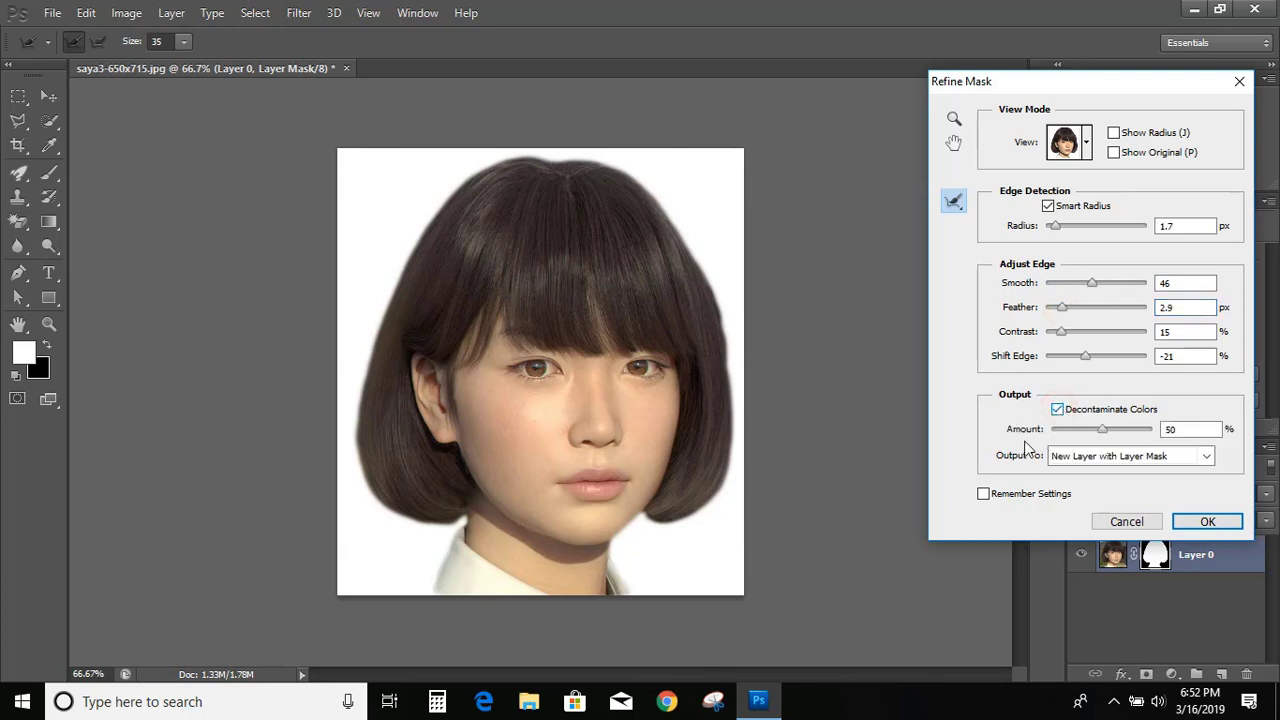
mouse_move(1208, 520)
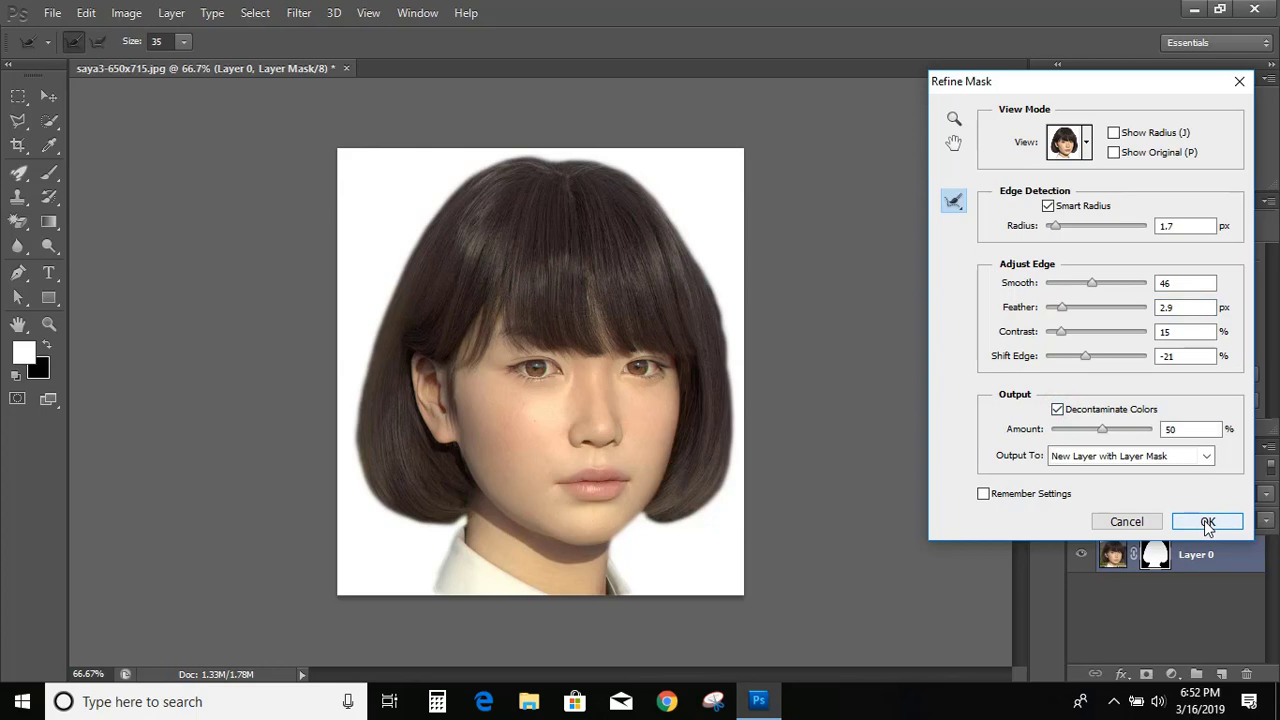
Apply the refinement as a new masked layer and move Layer 1 below Layer 0 copy.
click(1208, 520)
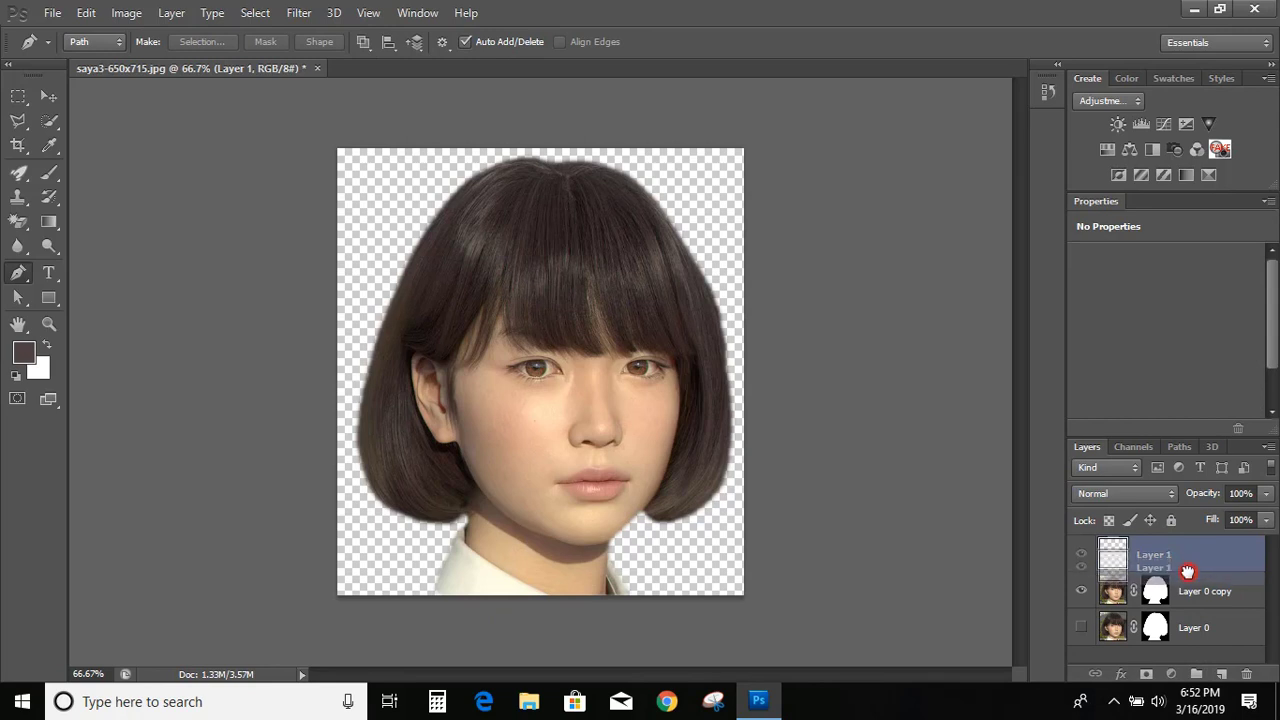
drag(1188, 572, 1150, 604)
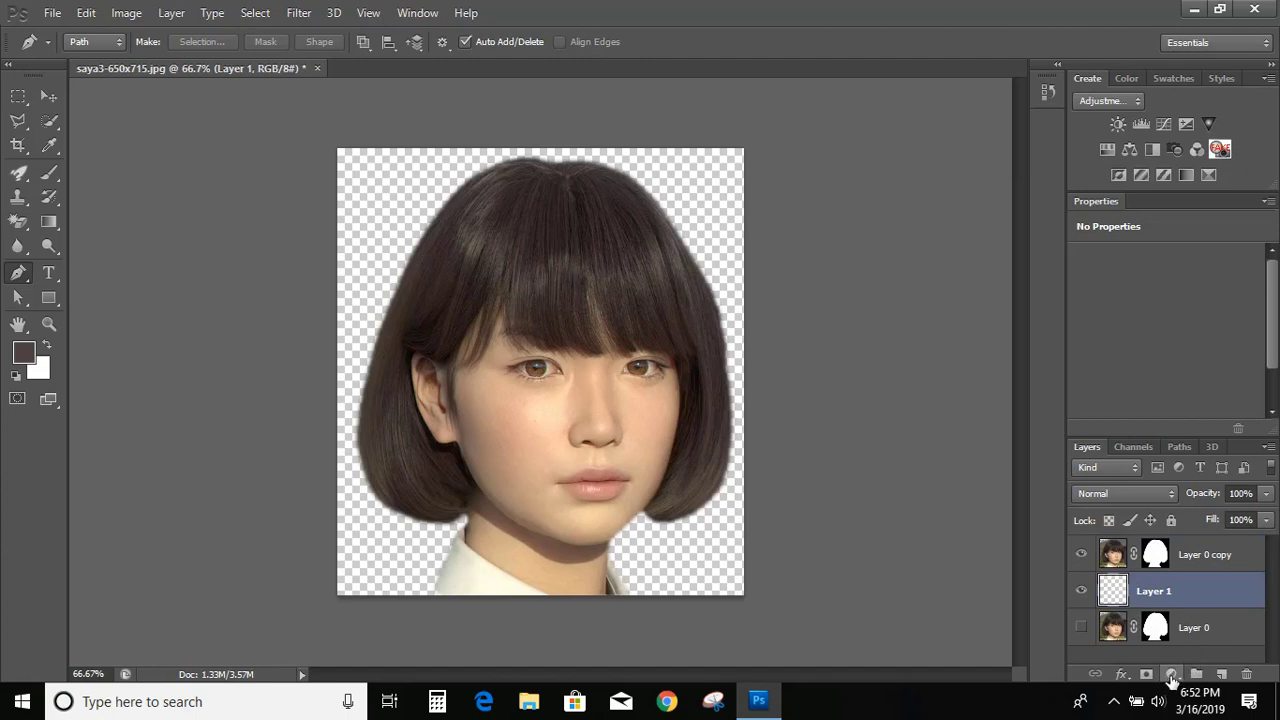
mouse_move(1172, 688)
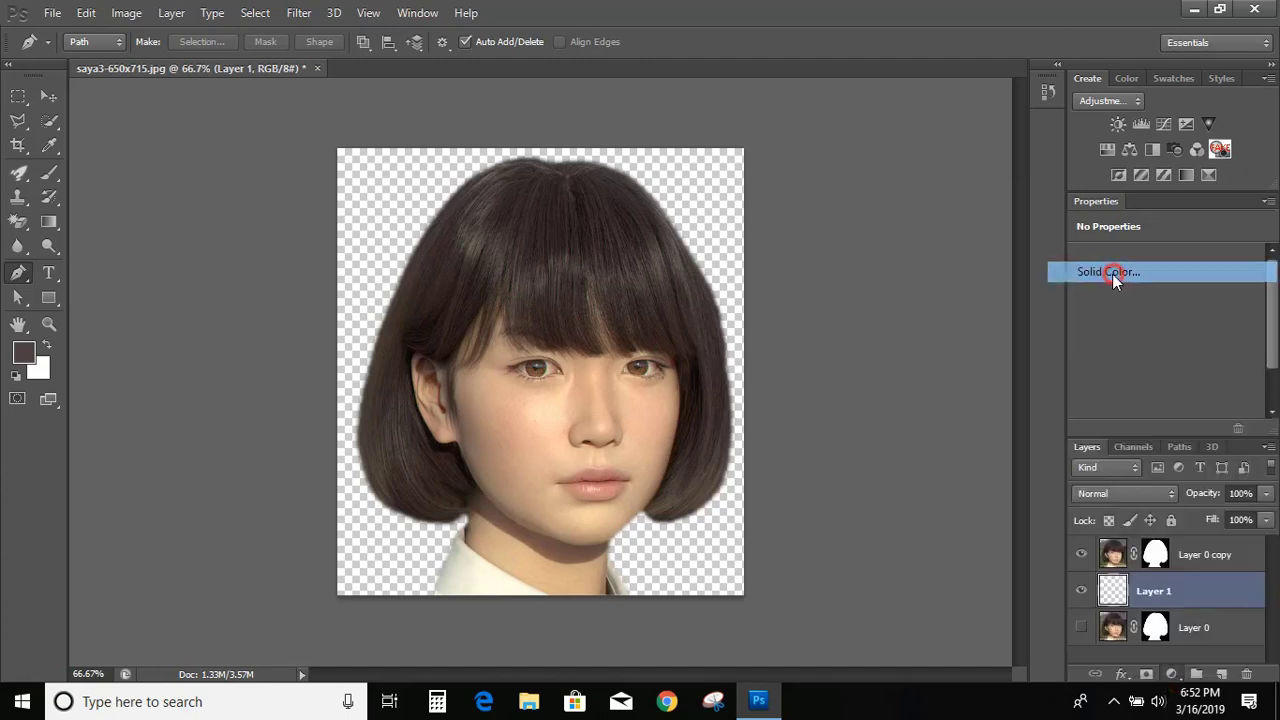
Add a Solid Color fill layer in blue behind the cut-out portrait.
click(1108, 272)
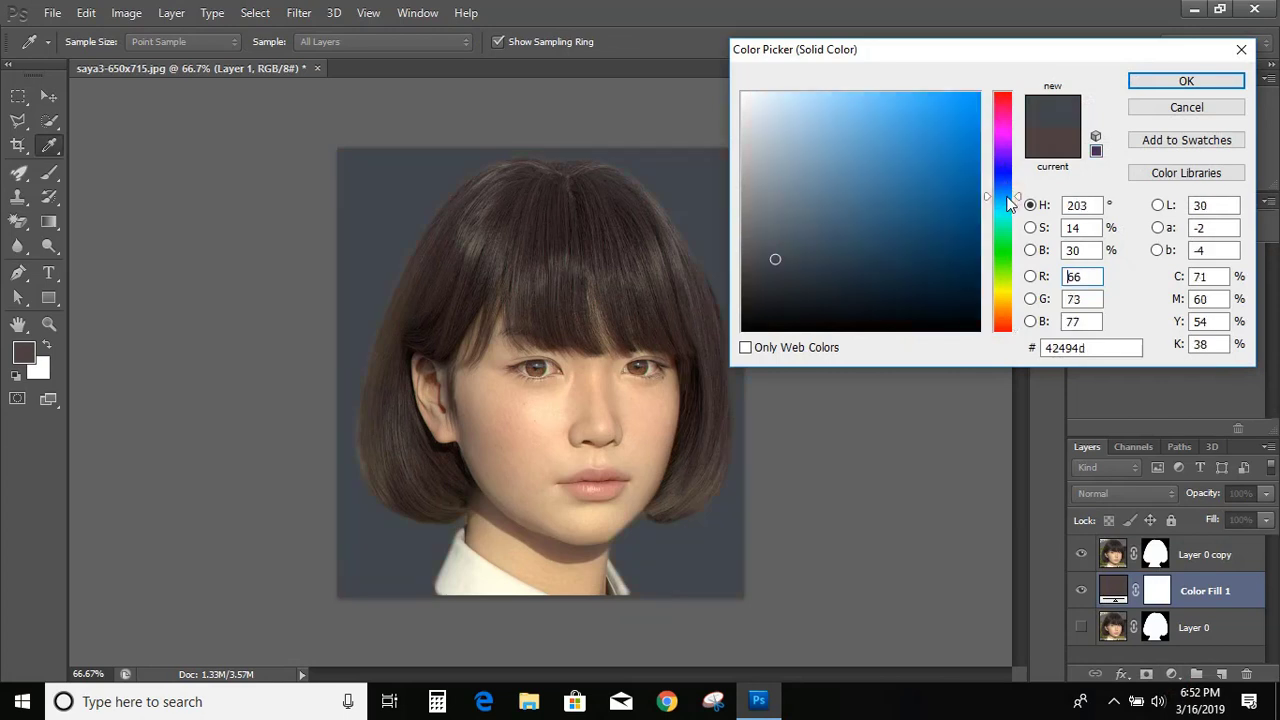
mouse_move(1044, 176)
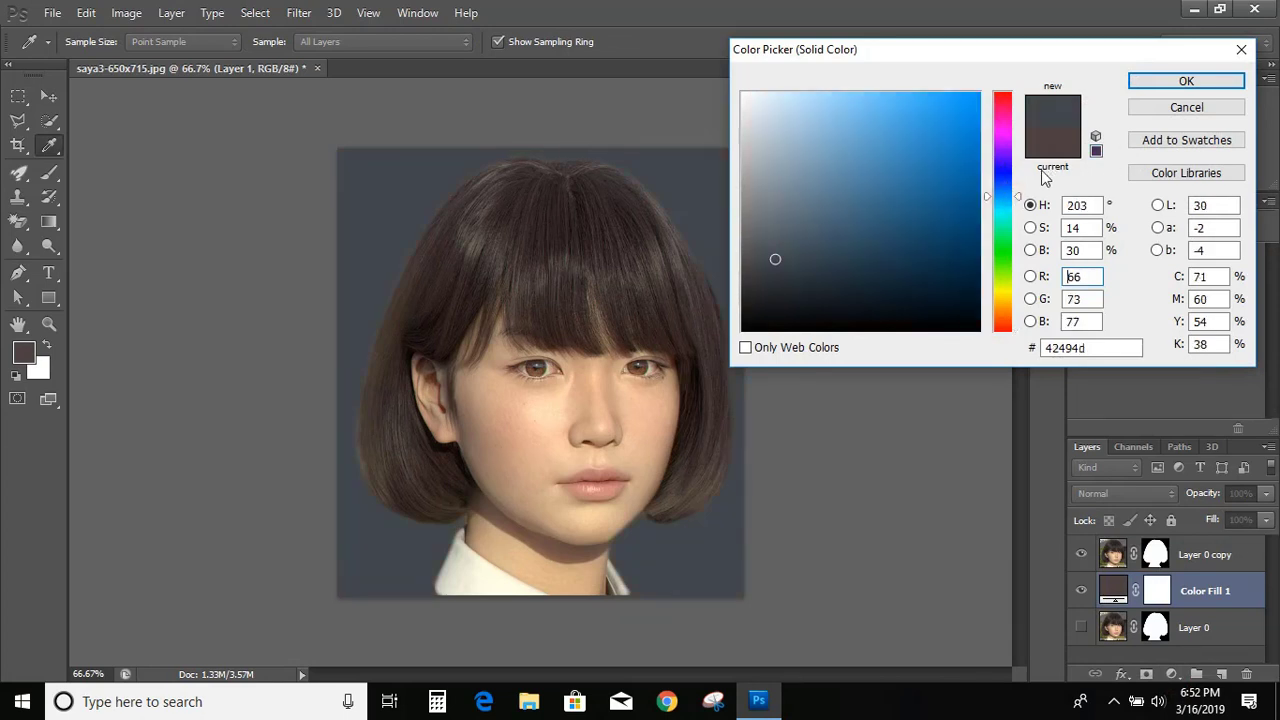
click(970, 176)
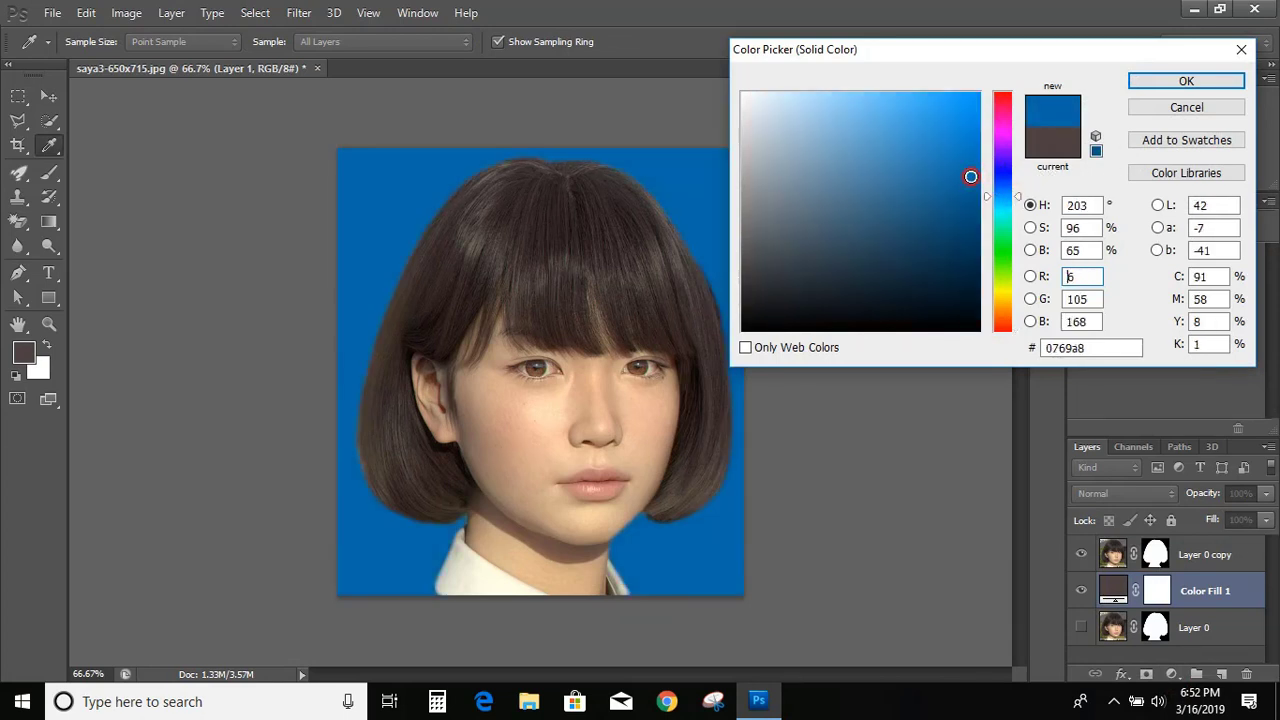
click(968, 156)
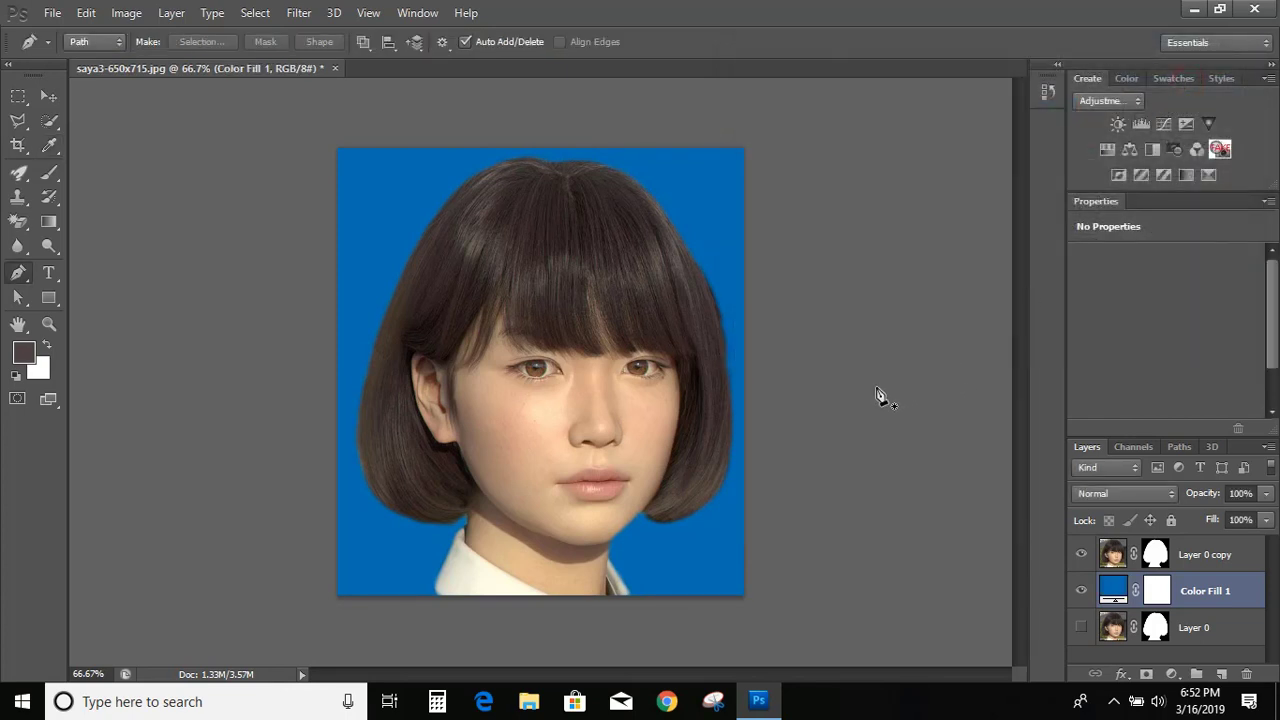
mouse_move(770, 450)
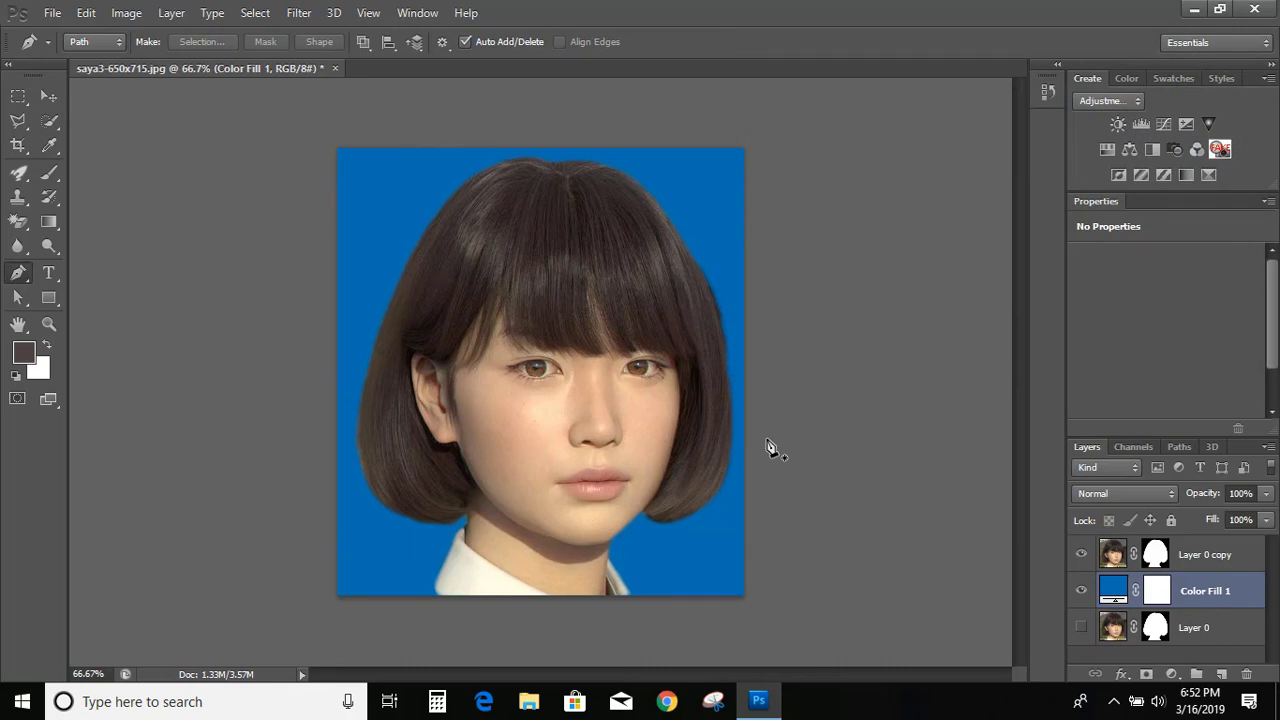
mouse_move(204, 190)
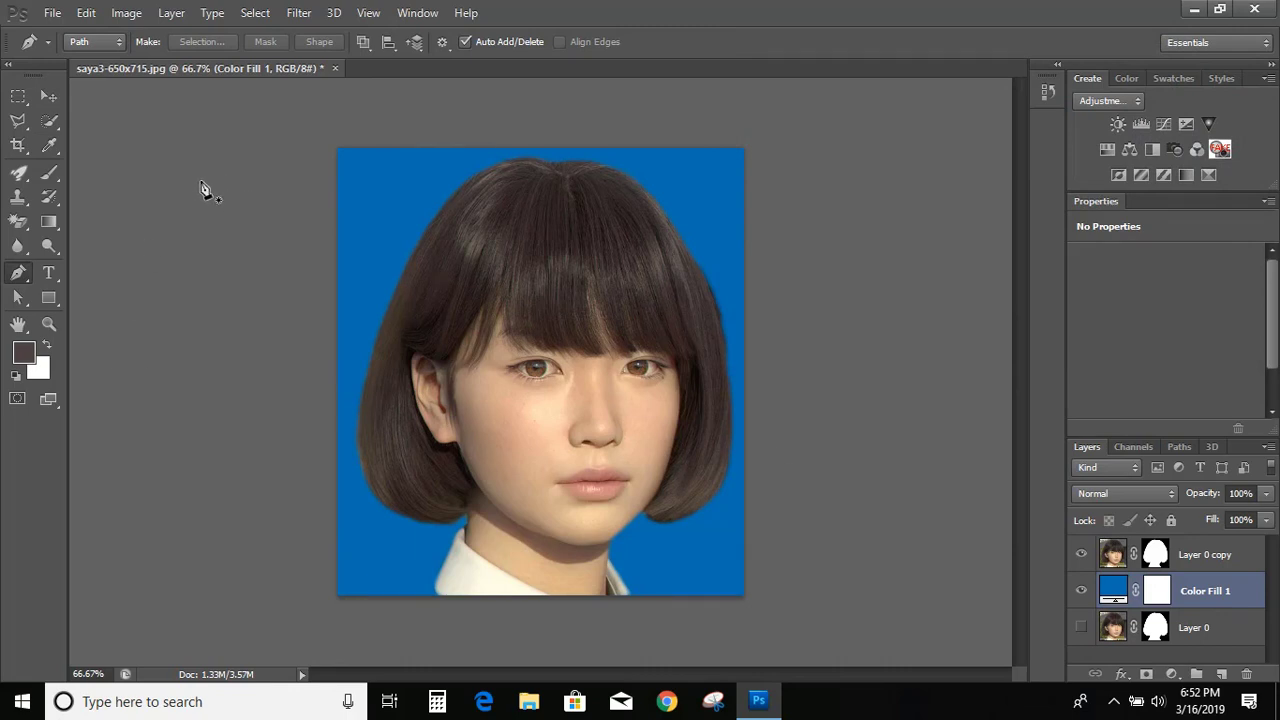
mouse_move(416, 304)
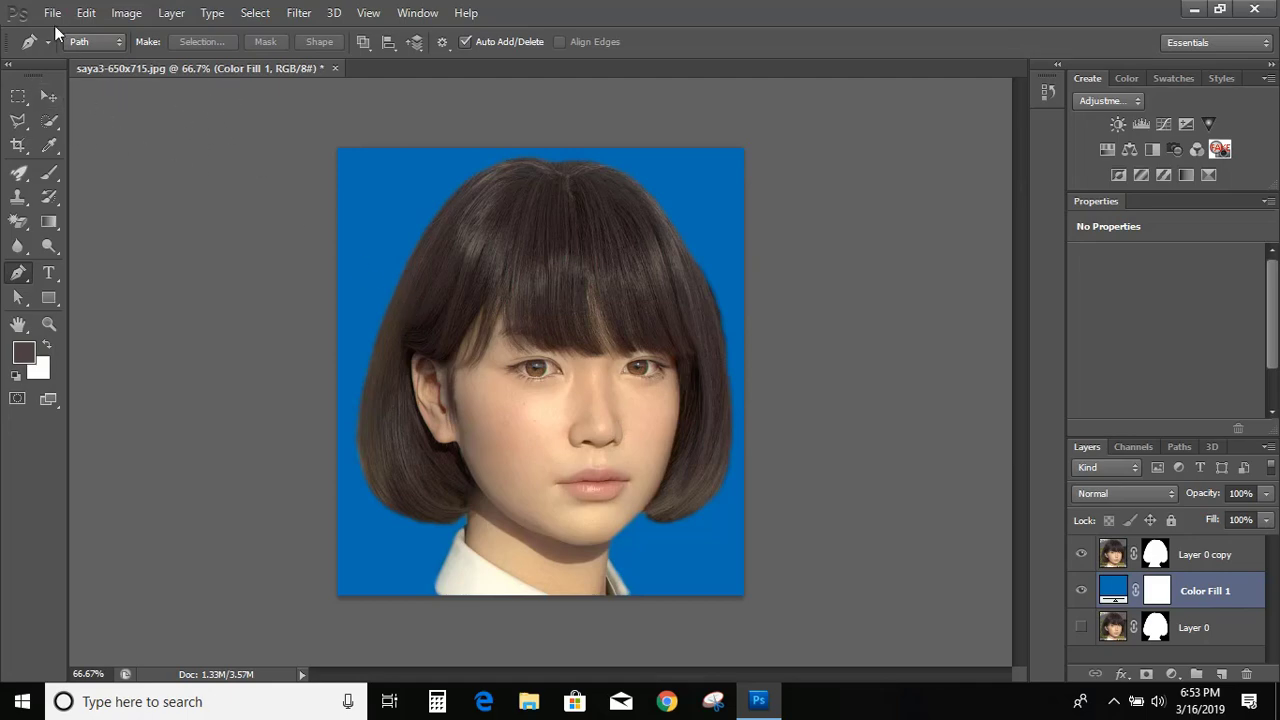
Open the green light-streak image and ready the Move tool to drag it into the portrait document.
click(52, 12)
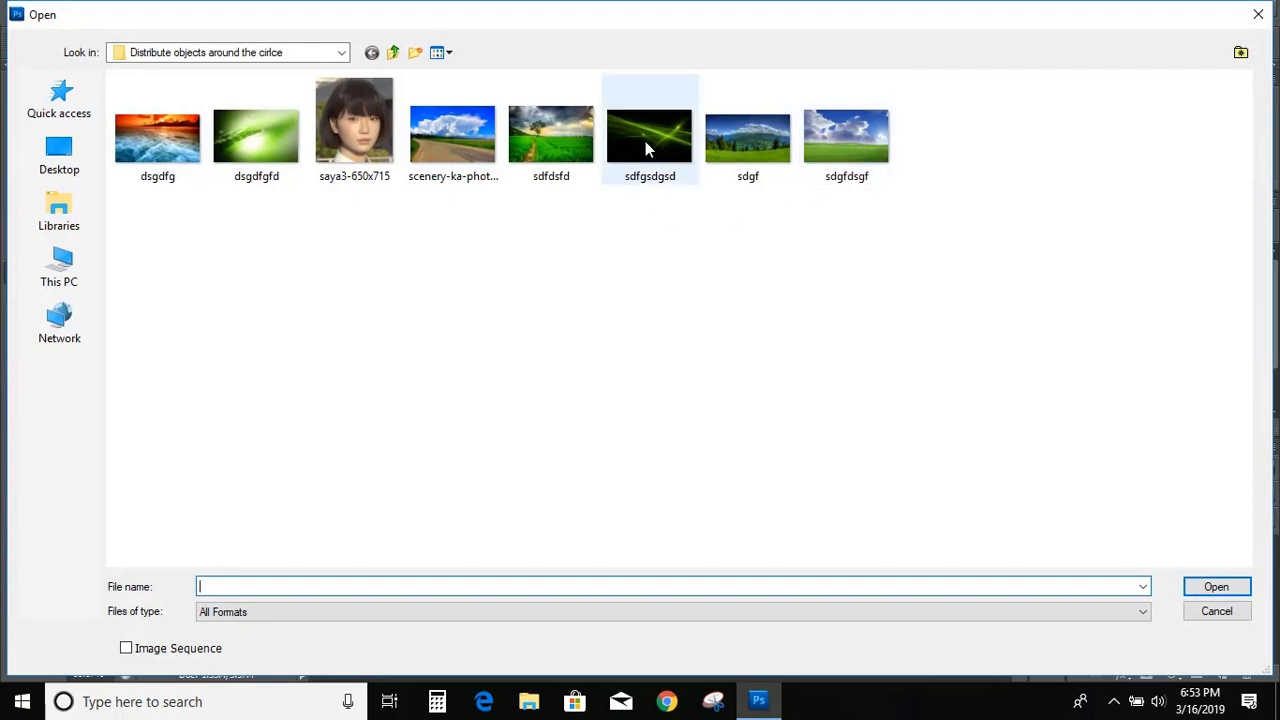
double_click(354, 130)
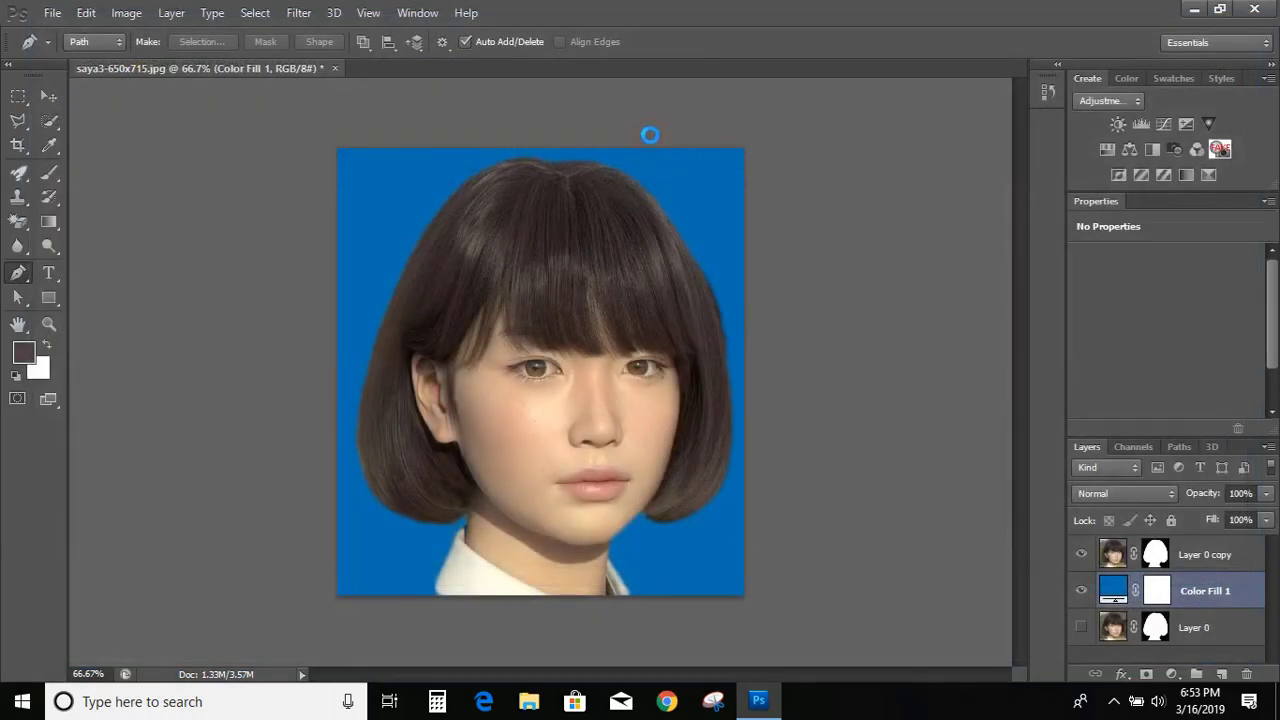
click(432, 68)
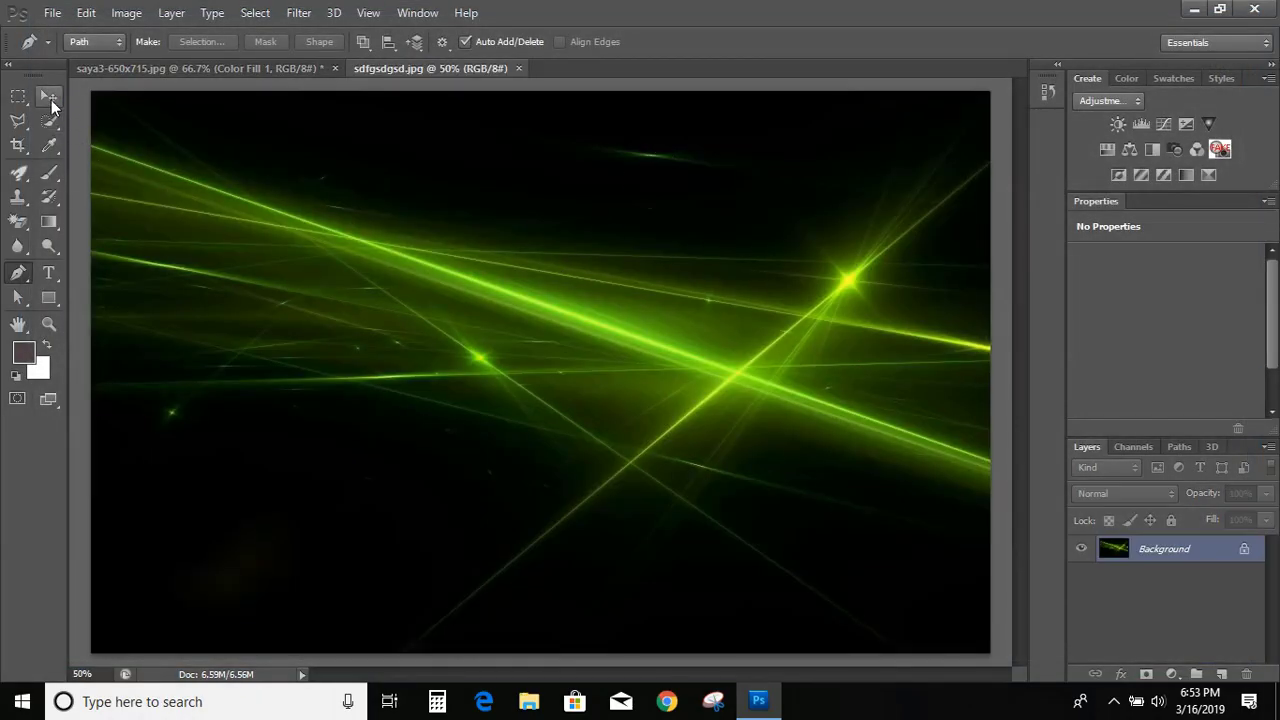
click(48, 96)
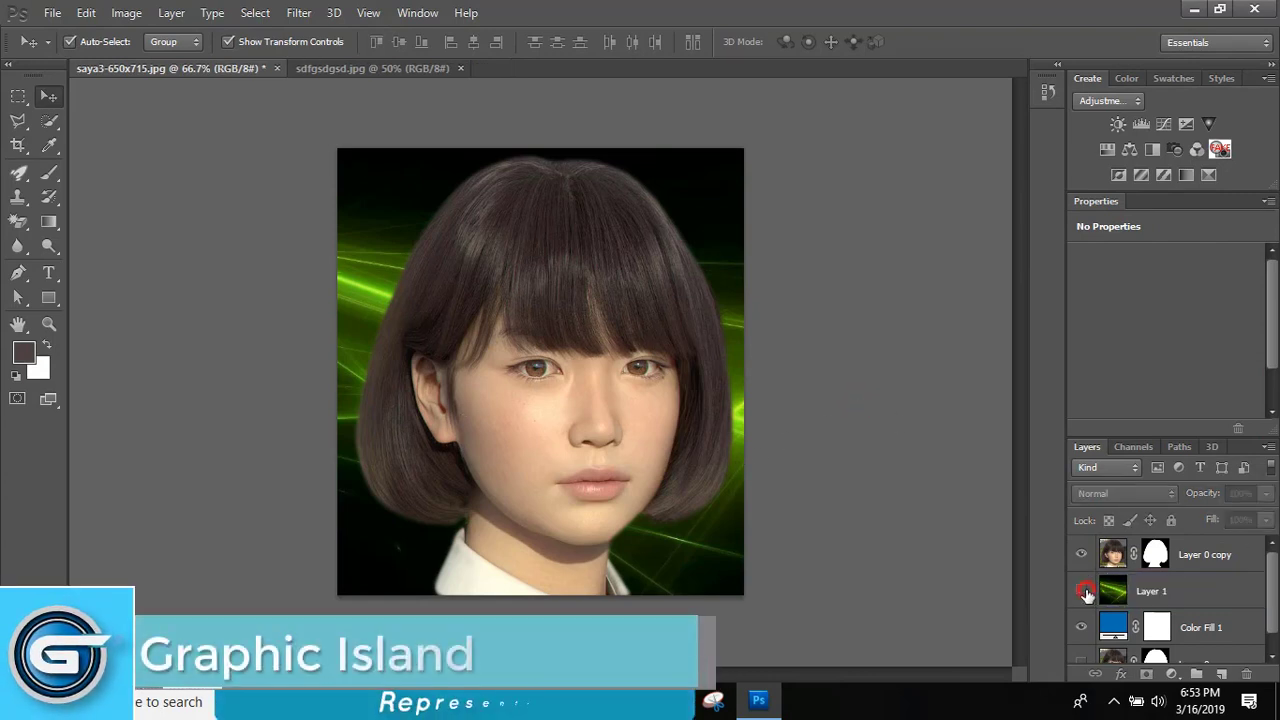
Hide the green light-streak layer and show the Color Fill 1 blue layer again.
click(1080, 592)
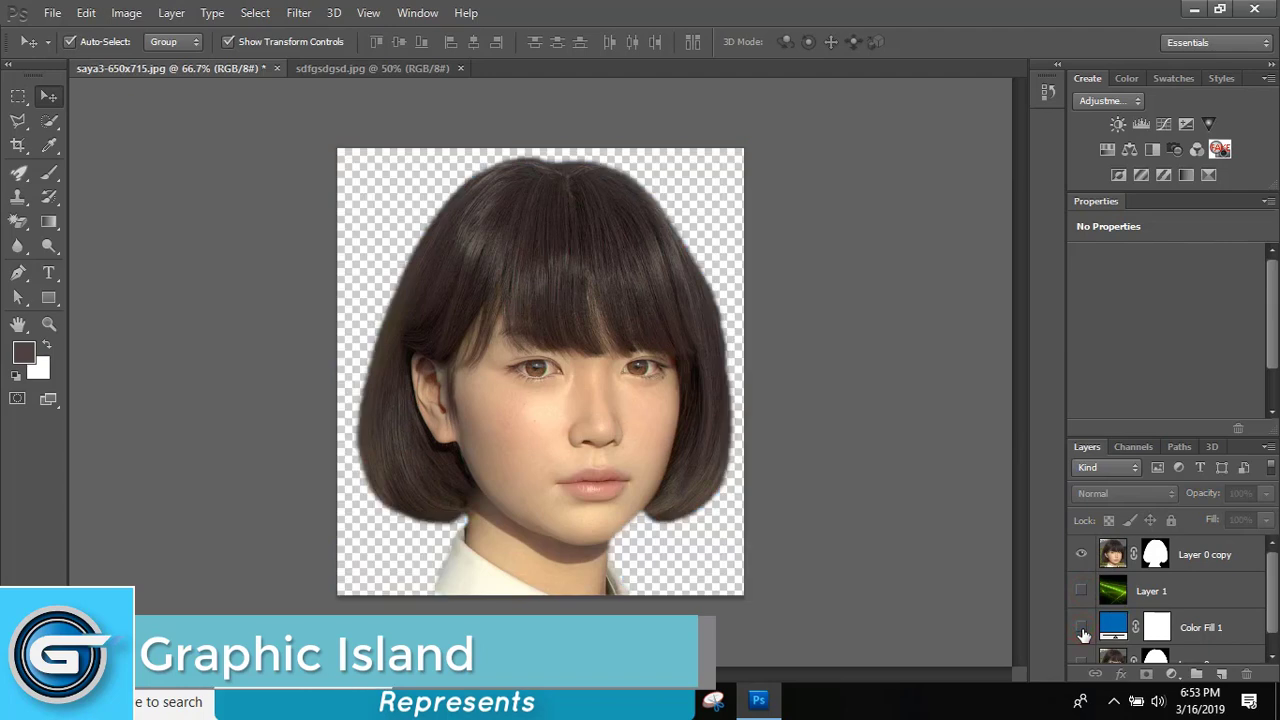
mouse_move(1080, 628)
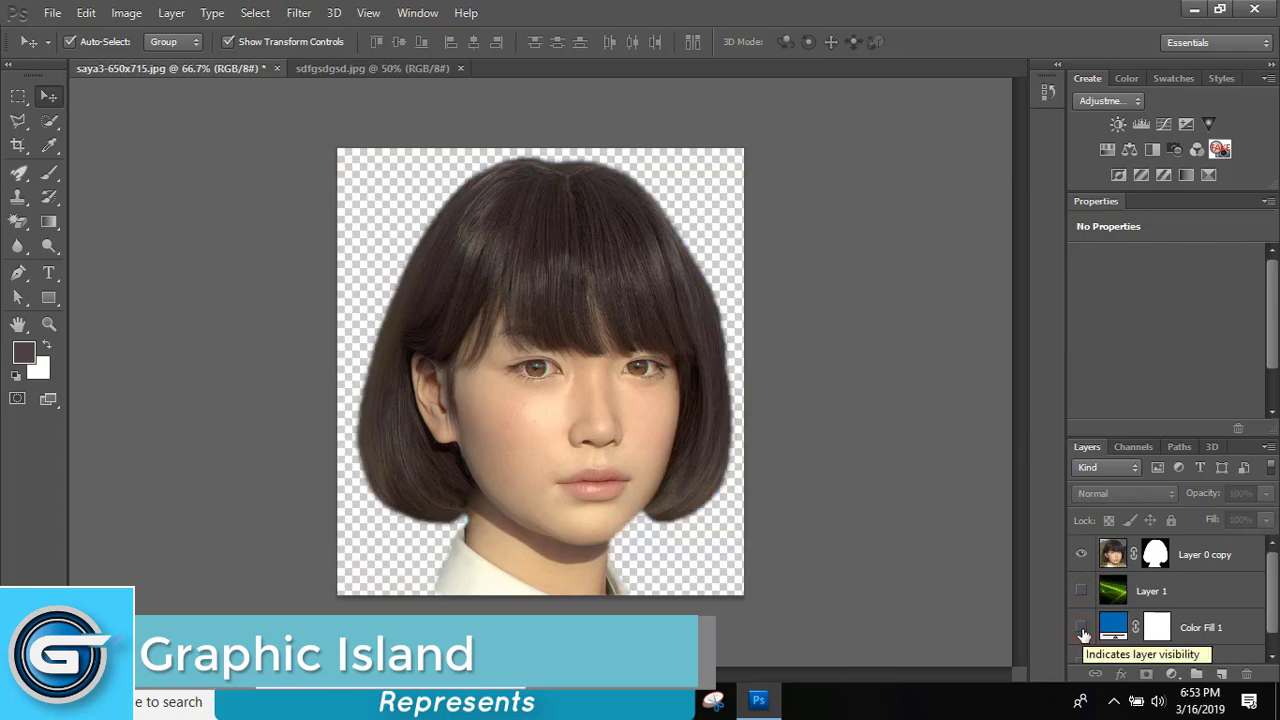
click(1080, 628)
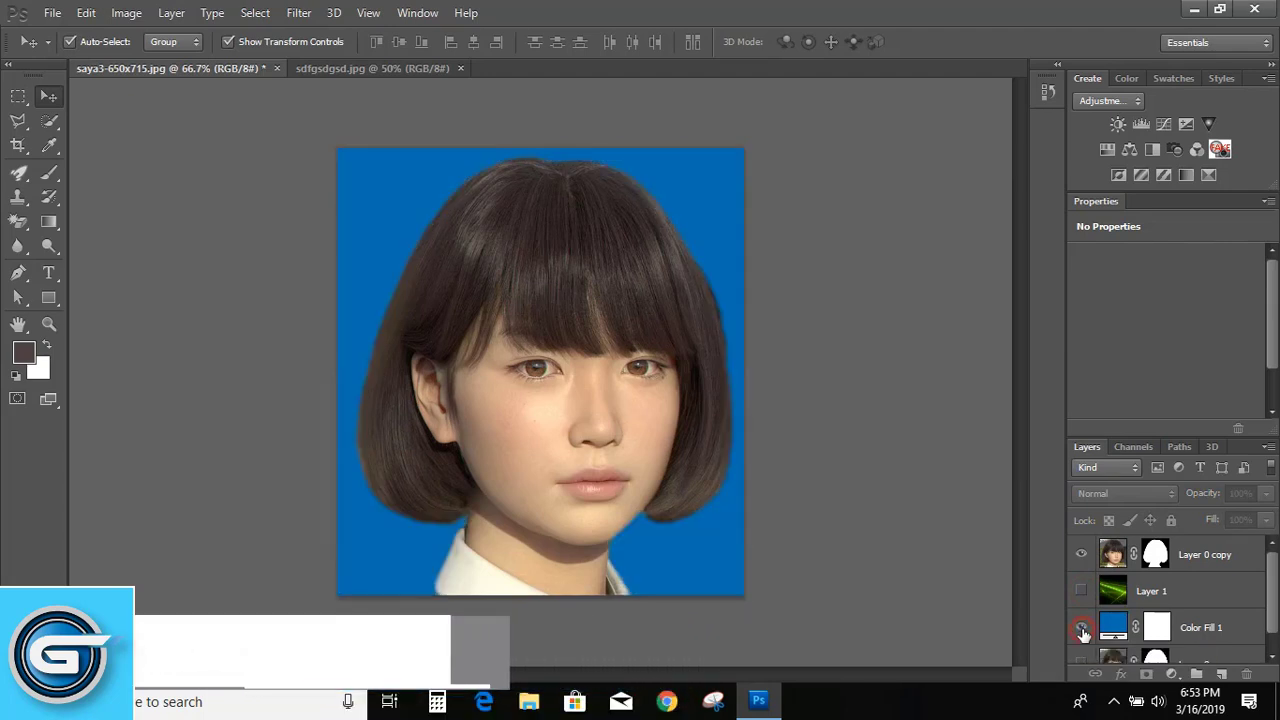